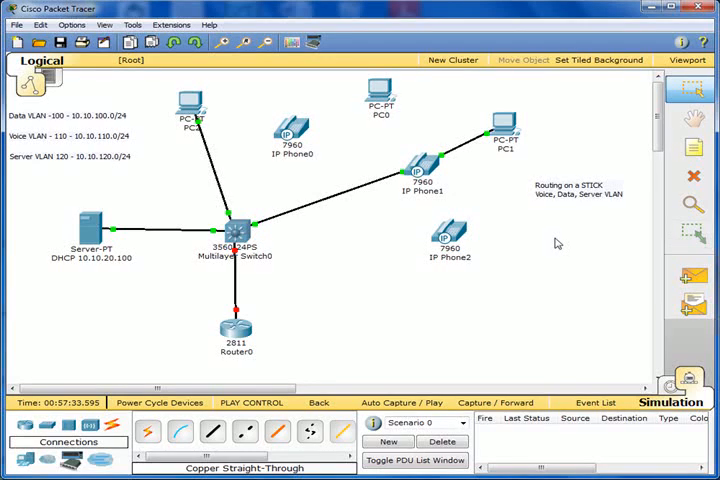
pyautogui.moveTo(505, 259)
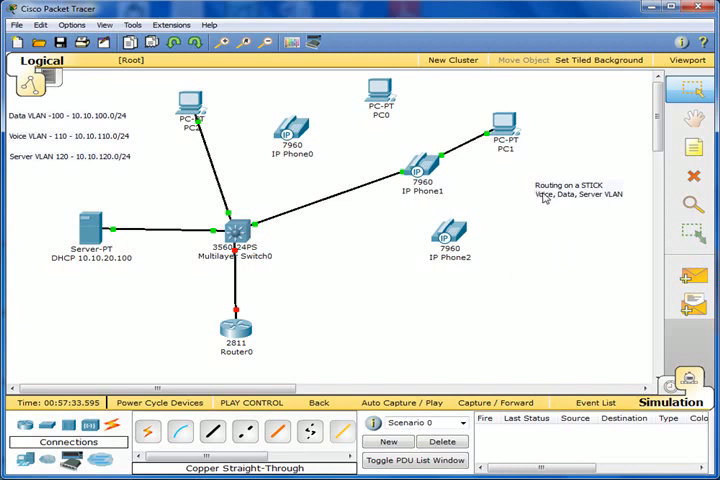
pyautogui.moveTo(546, 207)
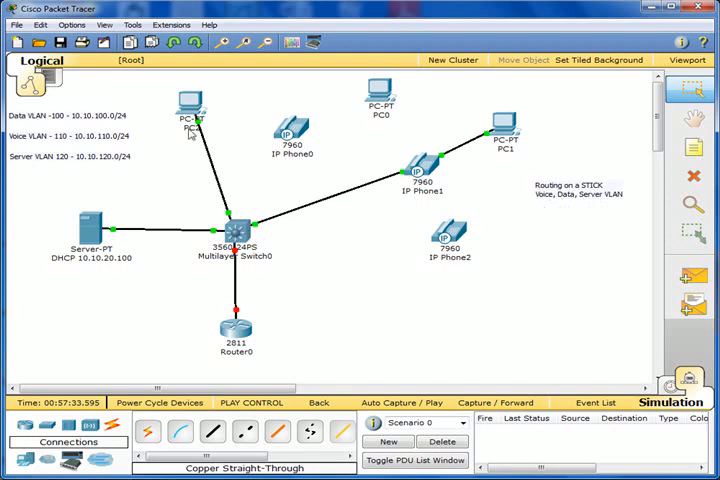
pyautogui.moveTo(35, 130)
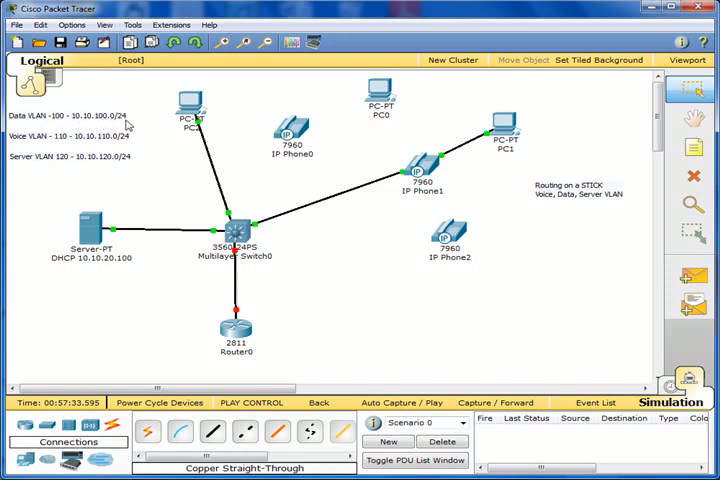
pyautogui.moveTo(55, 145)
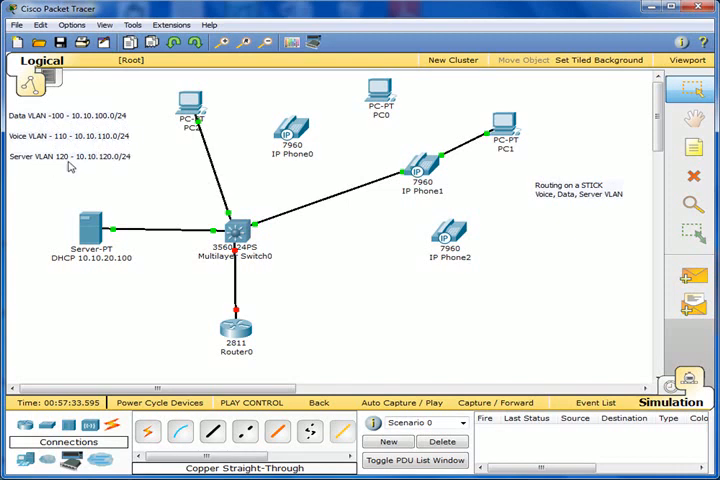
pyautogui.moveTo(126, 166)
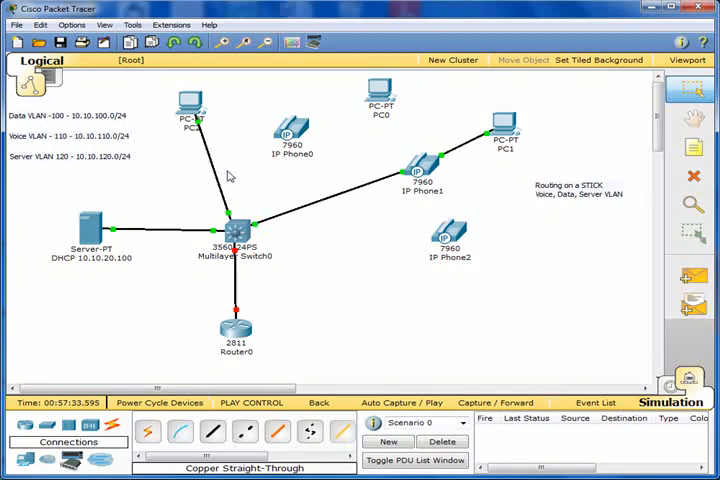
pyautogui.moveTo(207, 323)
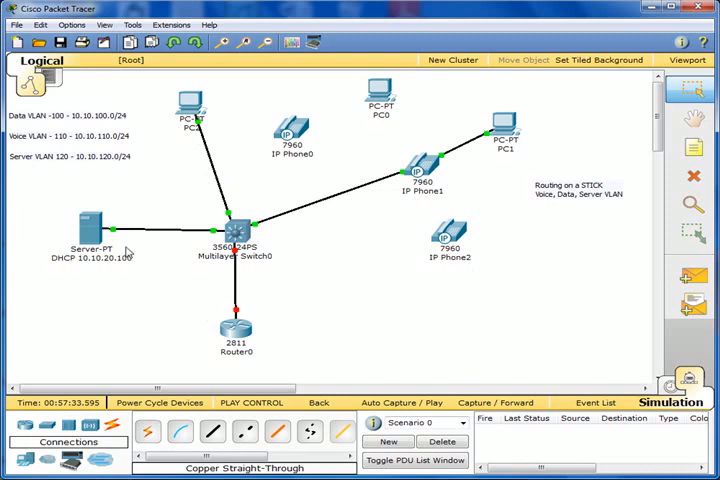
pyautogui.moveTo(122, 237)
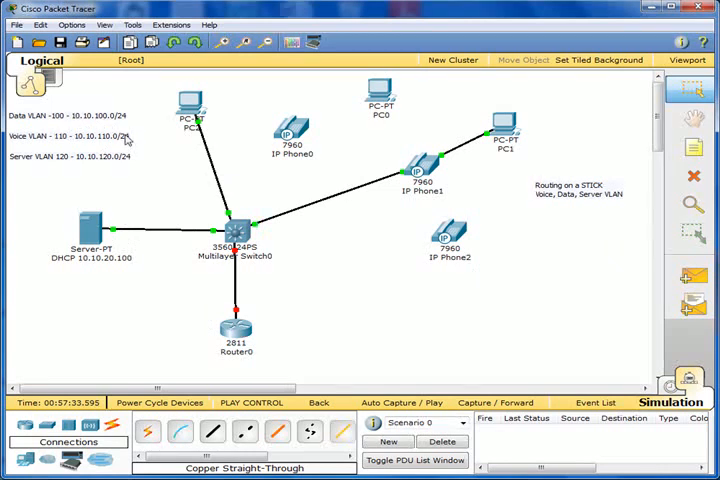
pyautogui.moveTo(82, 90)
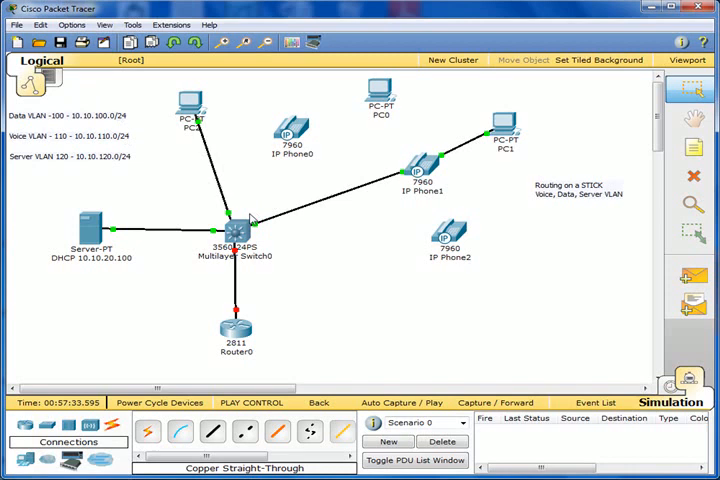
pyautogui.moveTo(282, 168)
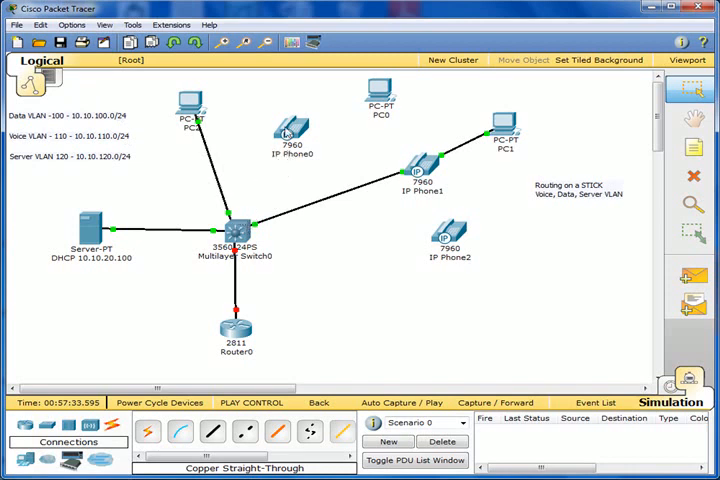
pyautogui.moveTo(357, 218)
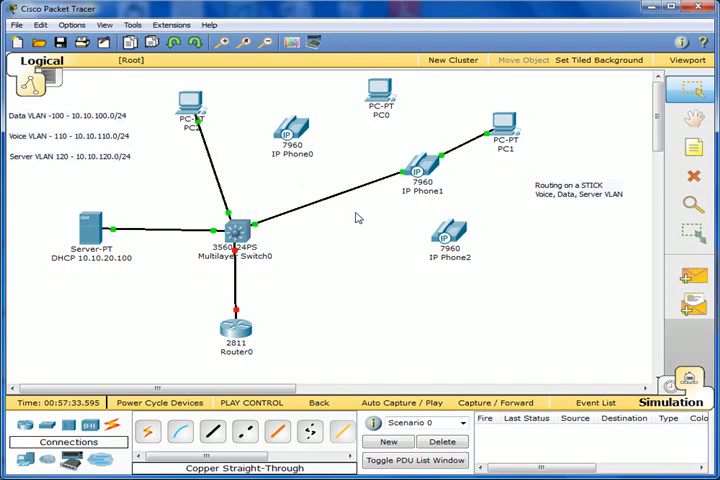
pyautogui.moveTo(358, 262)
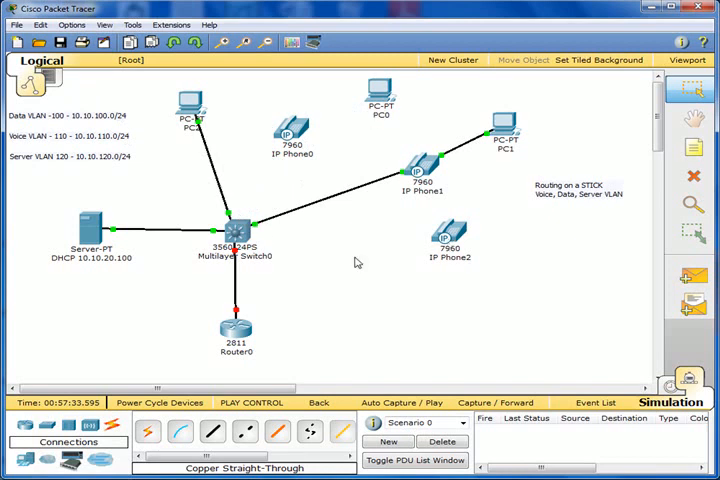
pyautogui.moveTo(338, 266)
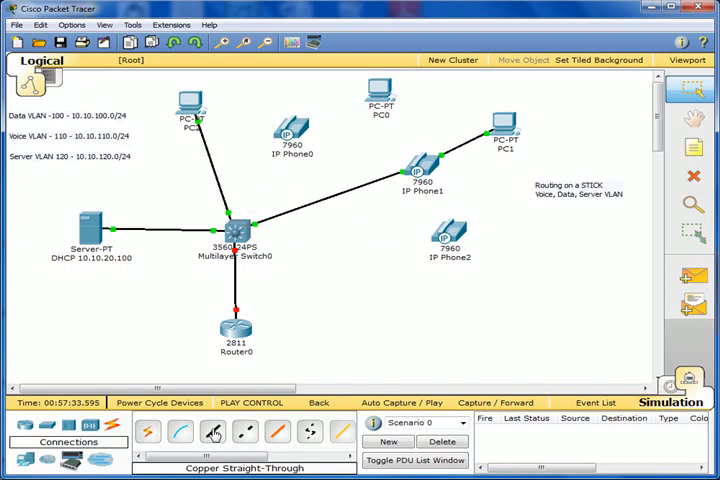
# - Cable Multilayer Switch0 to IP Phone0 and link PC0 to IP Phone0 with copper straight-through
pyautogui.click(211, 432)
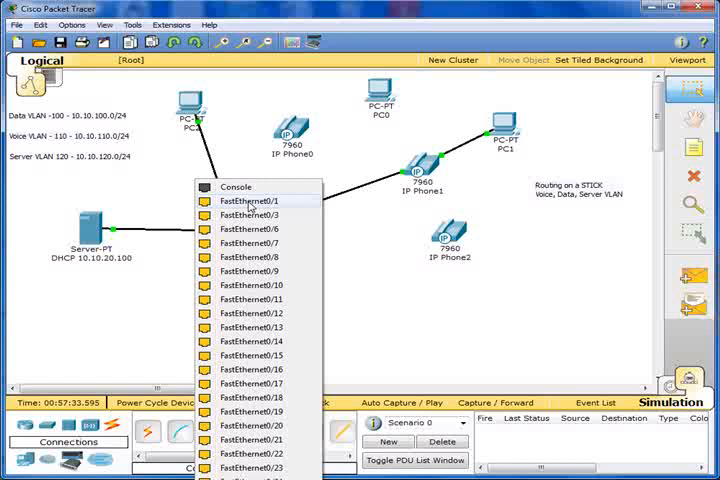
pyautogui.click(250, 200)
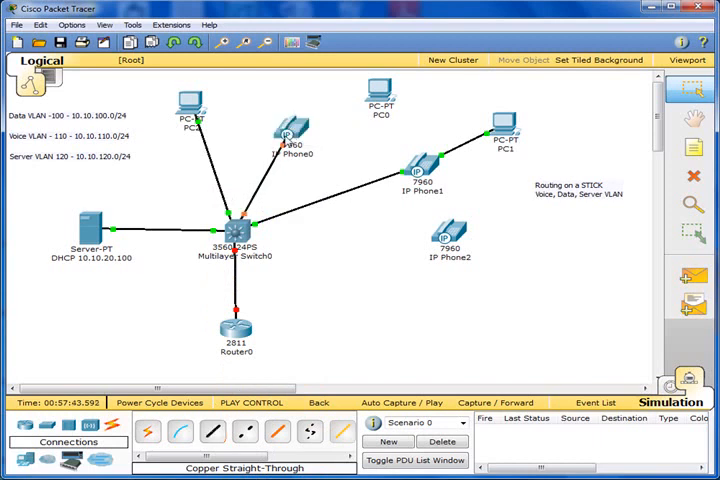
pyautogui.moveTo(256, 141)
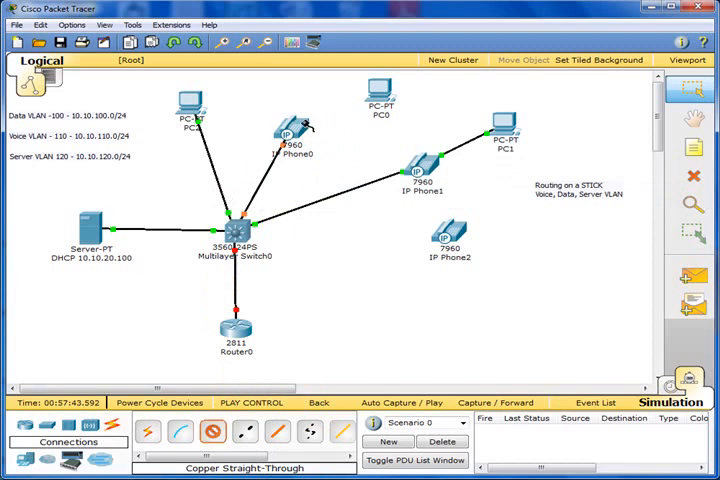
pyautogui.click(378, 95)
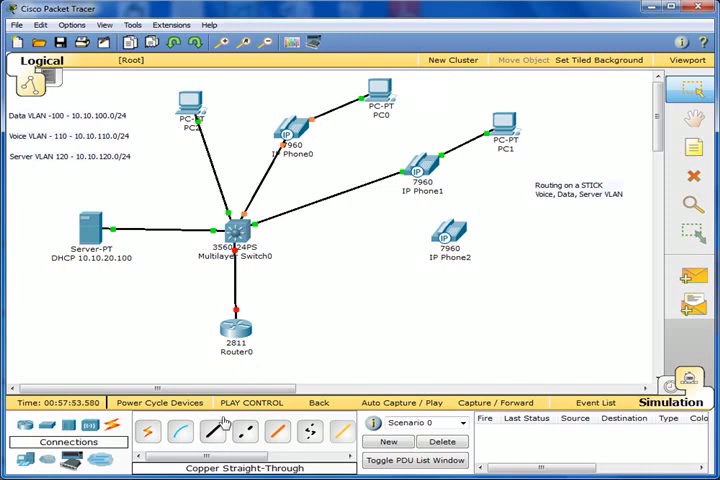
# - Cable Multilayer Switch0 to IP Phone2 with copper straight-through
pyautogui.click(235, 228)
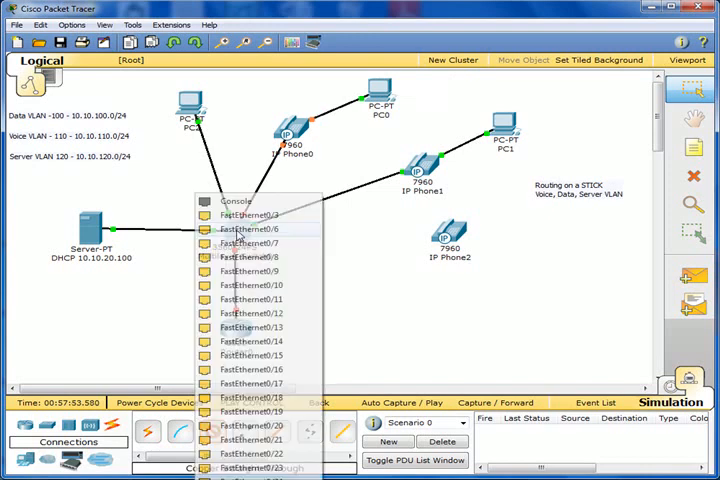
pyautogui.click(250, 229)
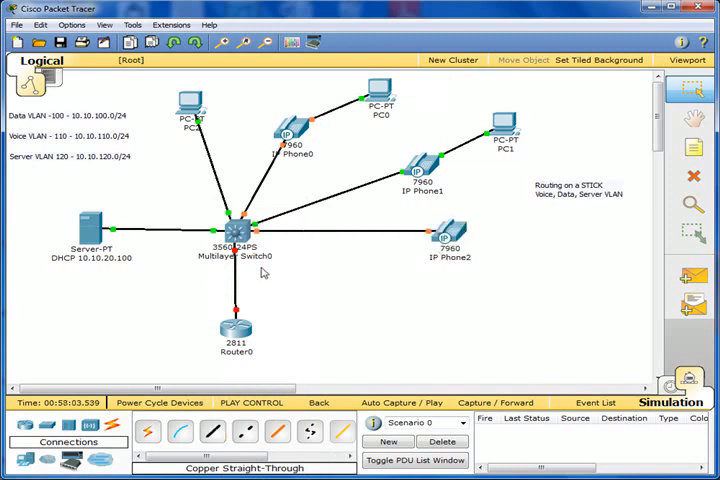
pyautogui.moveTo(598, 259)
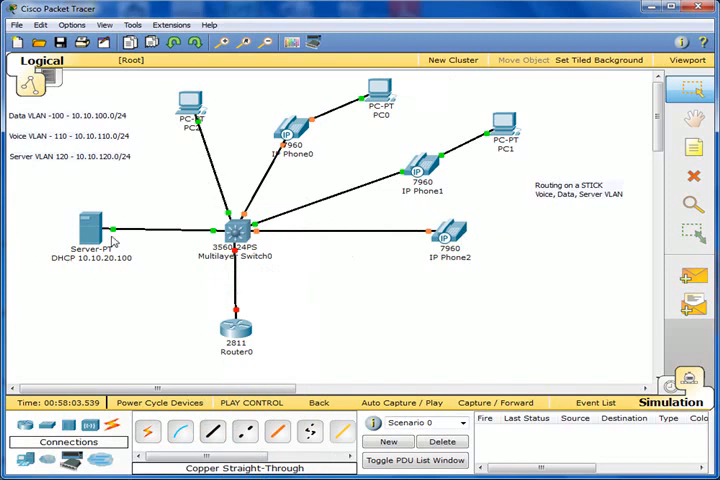
pyautogui.moveTo(322, 324)
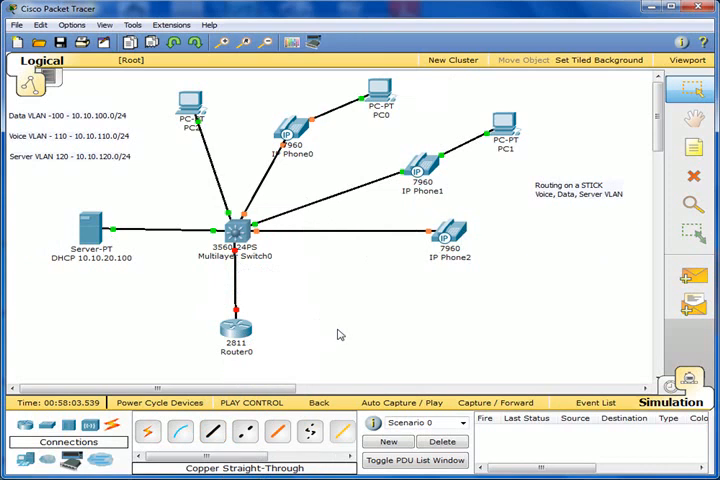
pyautogui.moveTo(334, 323)
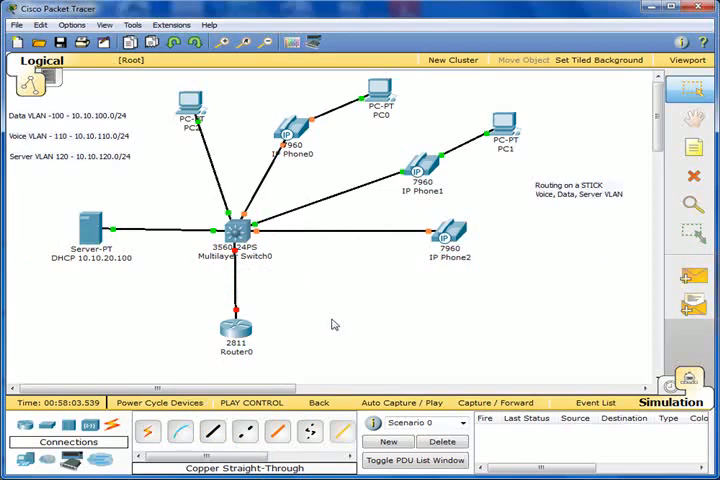
pyautogui.moveTo(281, 321)
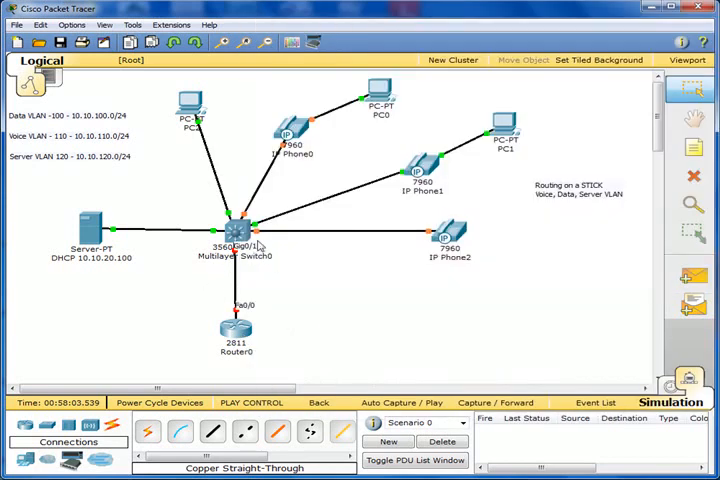
pyautogui.moveTo(242, 345)
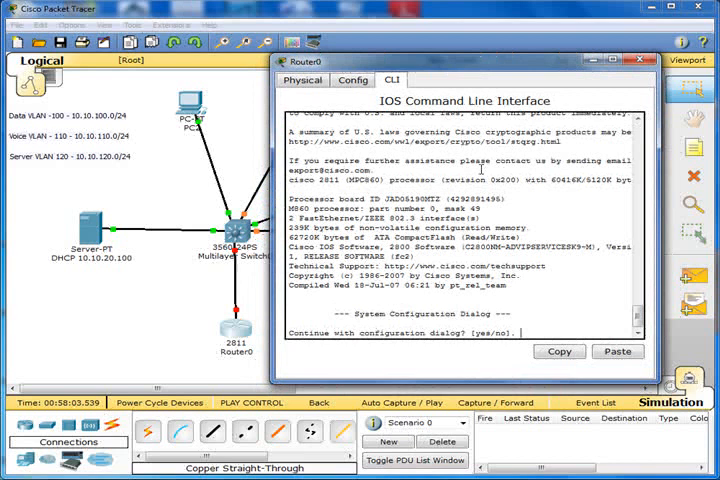
# - Decline the setup dialog, enter global config and create subinterface fa0/0.100 on Router0
pyautogui.write('no')
pyautogui.write('en')
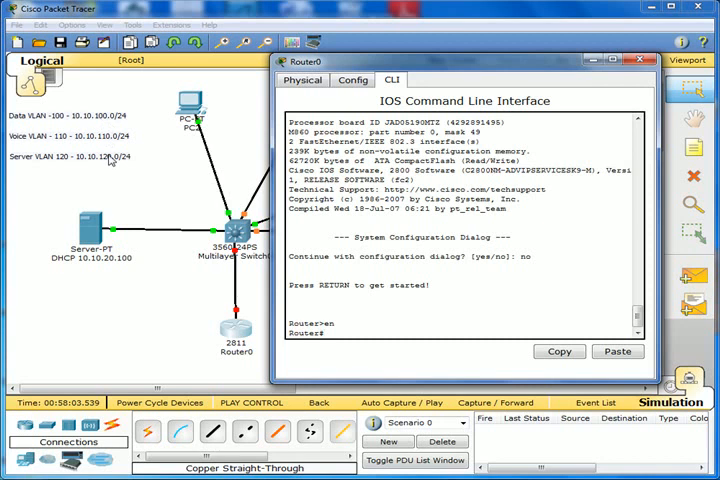
pyautogui.moveTo(420, 286)
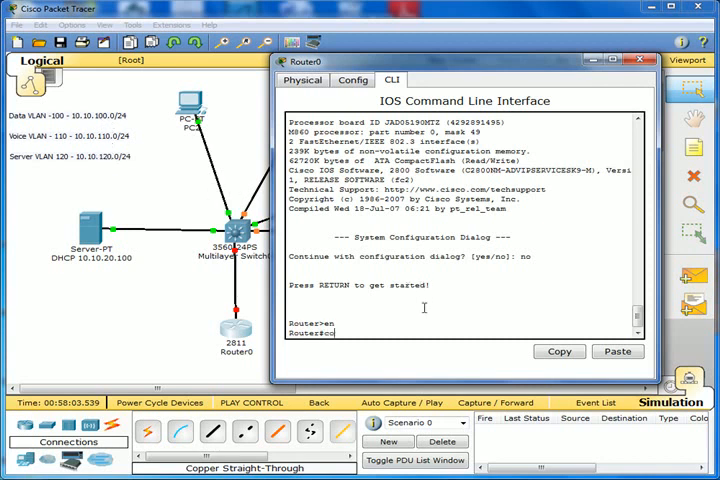
pyautogui.write('conf t')
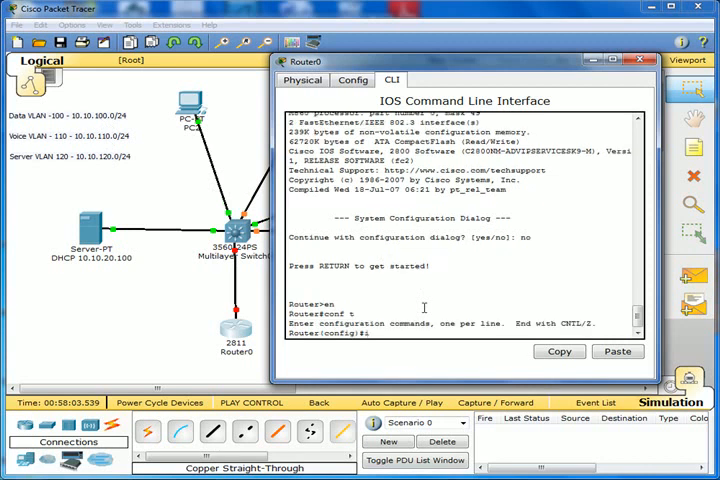
pyautogui.write('nt fa0/')
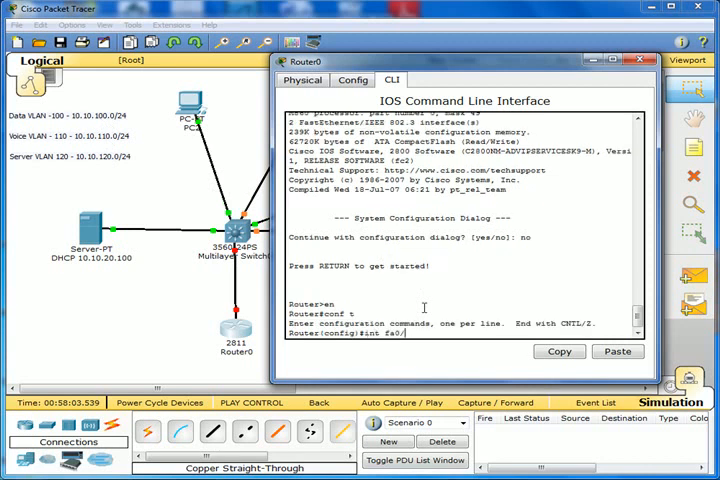
pyautogui.write('0')
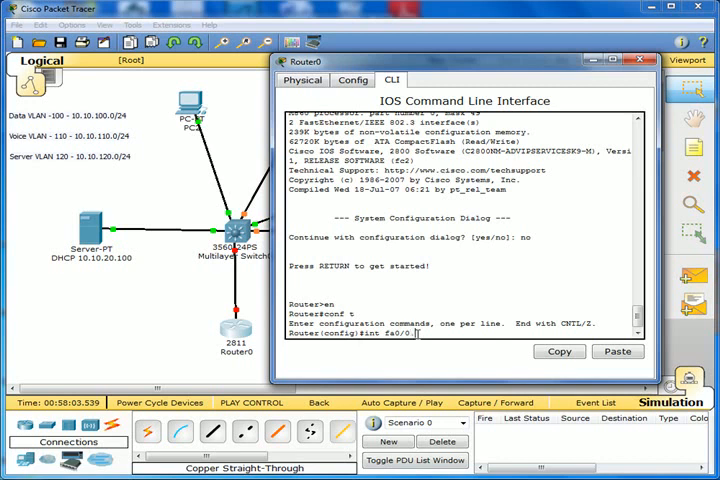
pyautogui.write('00')
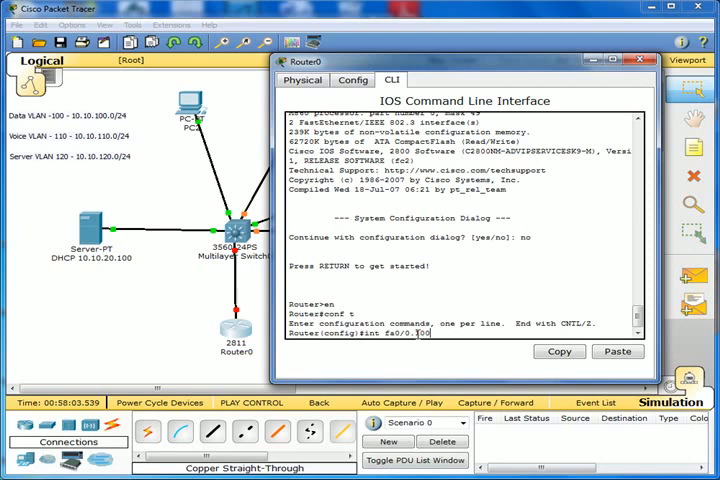
pyautogui.press('Return')
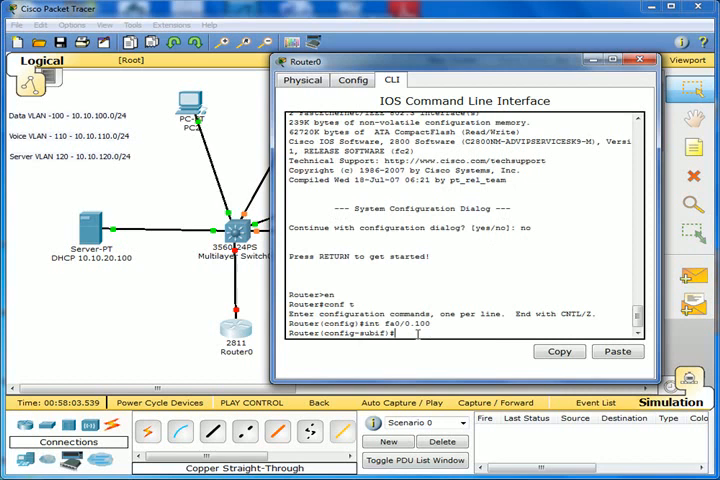
# - Apply 'encapsulation dot1Q 100' to subinterface fa0/0.100
pyautogui.write('encapsulation')
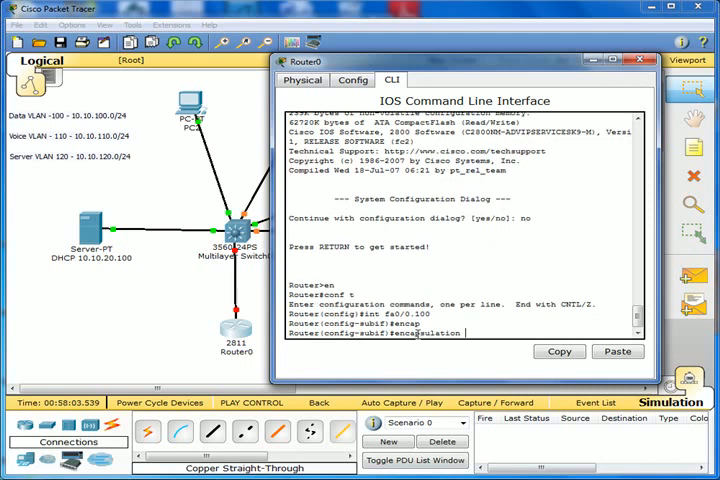
pyautogui.write('dot1')
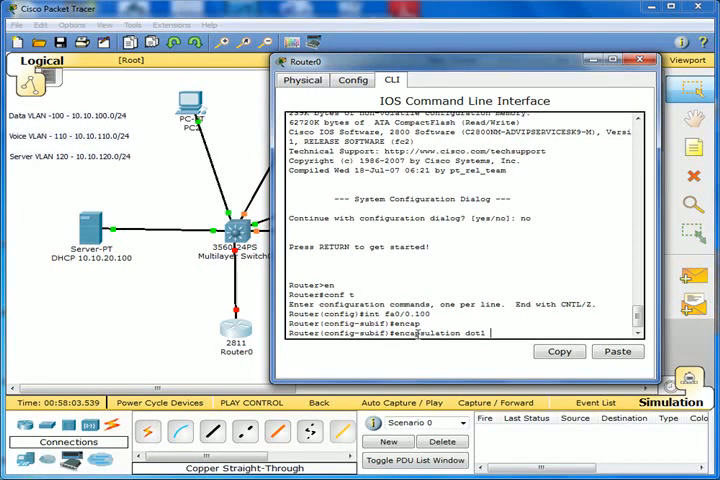
pyautogui.write('100')
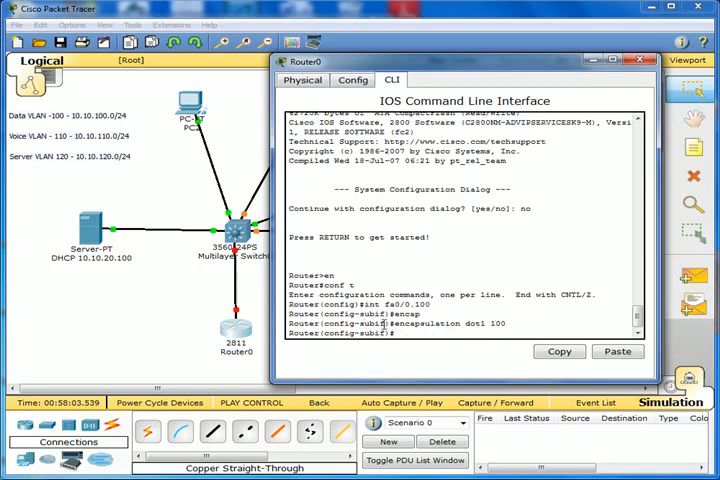
pyautogui.moveTo(510, 331)
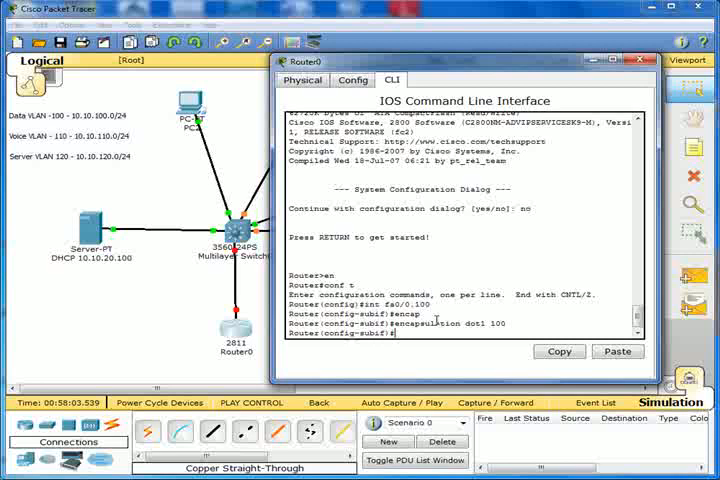
# - Assign 'ip address 10.10.100.1 255.255.255.0' to subinterface fa0/0.100
pyautogui.write('ip a')
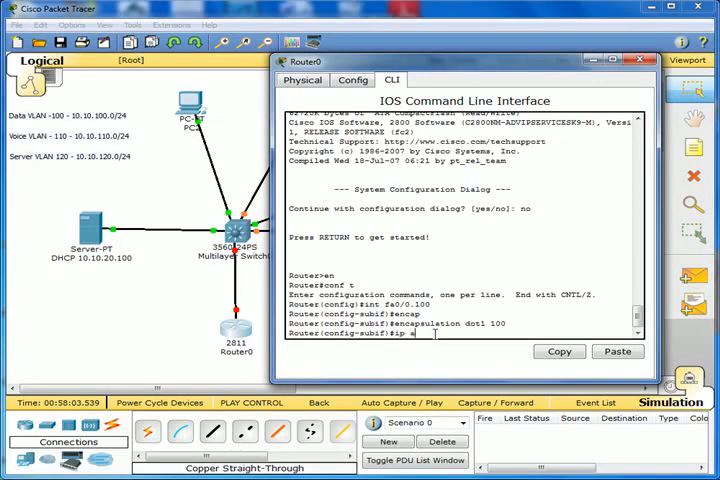
pyautogui.write('ddress 10.10.')
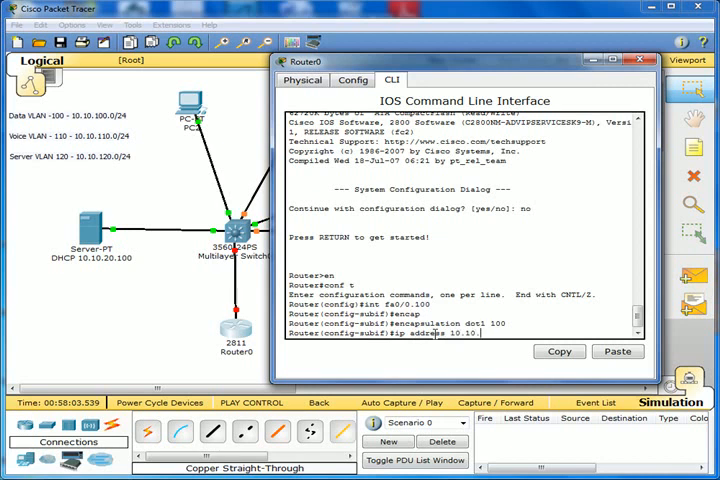
pyautogui.write('100.1 255.255.255.0')
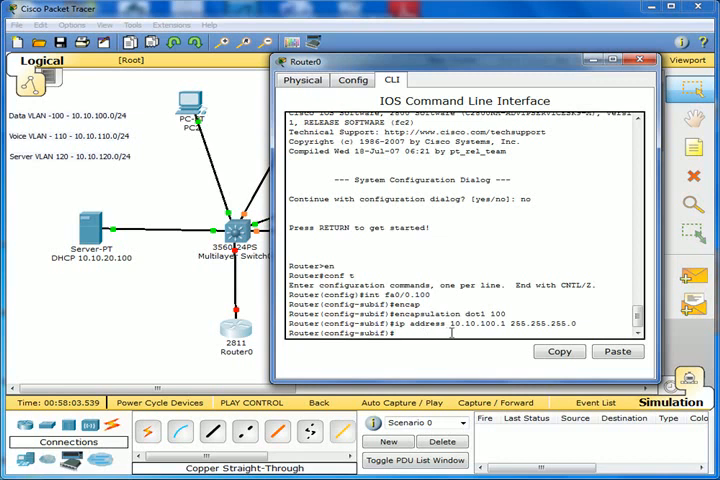
pyautogui.moveTo(148, 260)
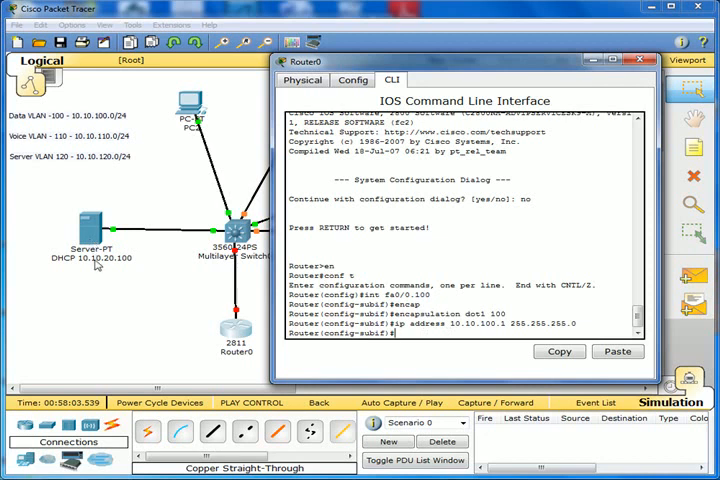
pyautogui.moveTo(428, 335)
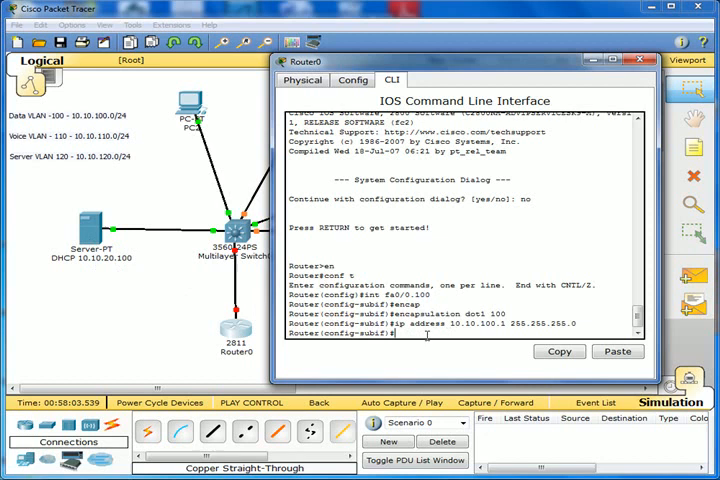
# - Set 'ip helper-address 10.10.20.100' on subinterface fa0/0.100 for DHCP relay
pyautogui.write('ip')
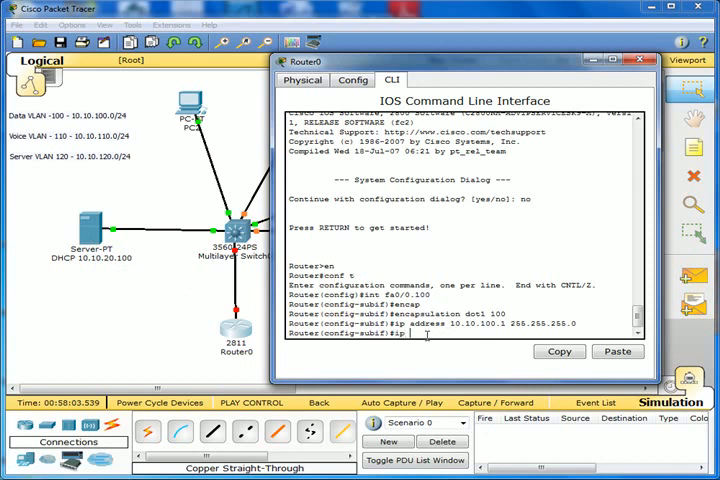
pyautogui.write('helper-address')
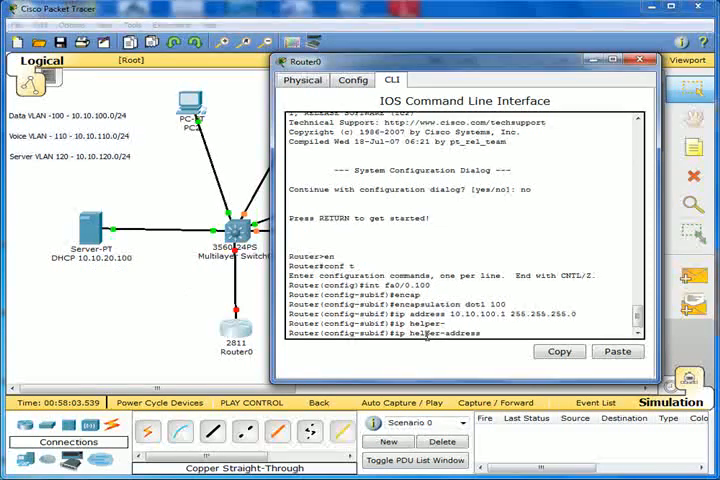
pyautogui.write('10.10')
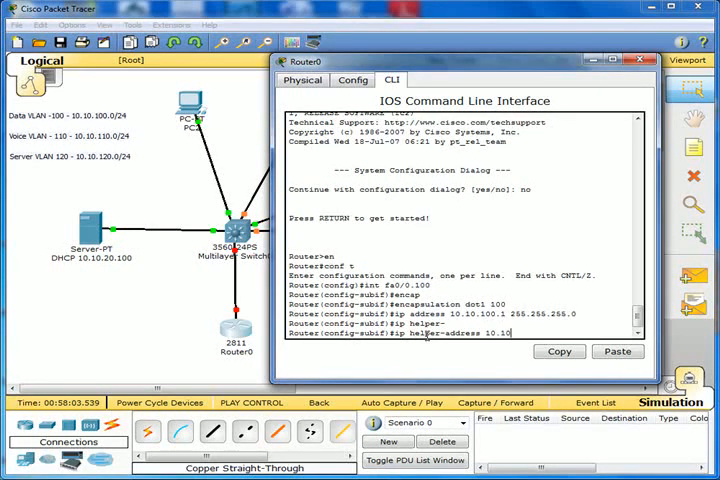
pyautogui.write('20.1')
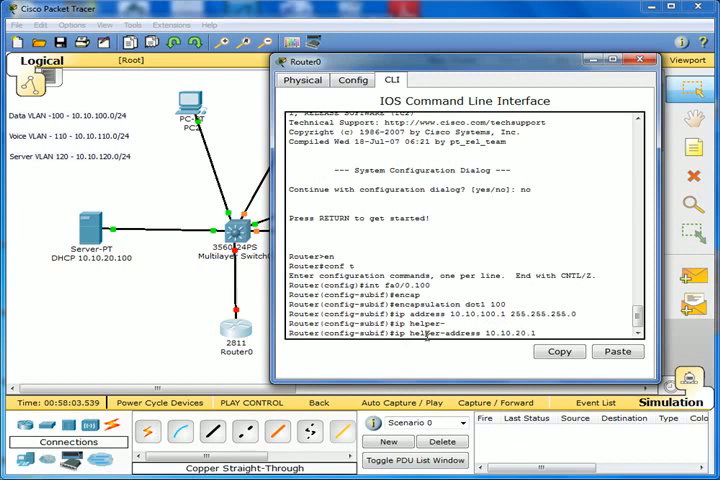
pyautogui.write('00')
pyautogui.write('fa0/0.')
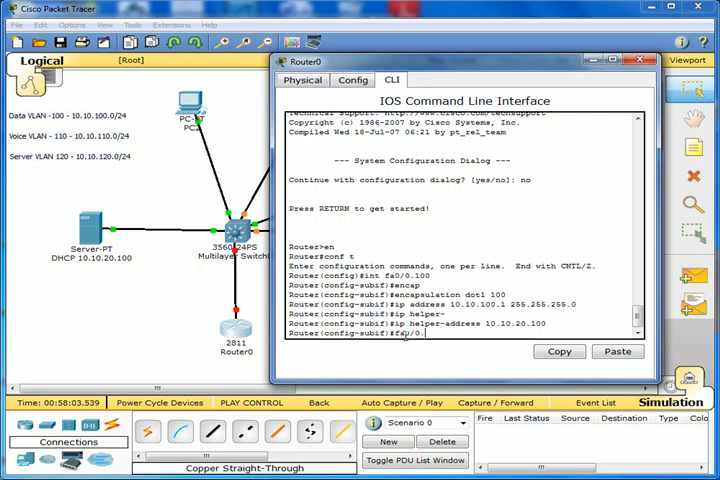
# - Create subinterface fa0/0.110 and tag it with dot1Q encapsulation for VLAN 110
pyautogui.write('110')
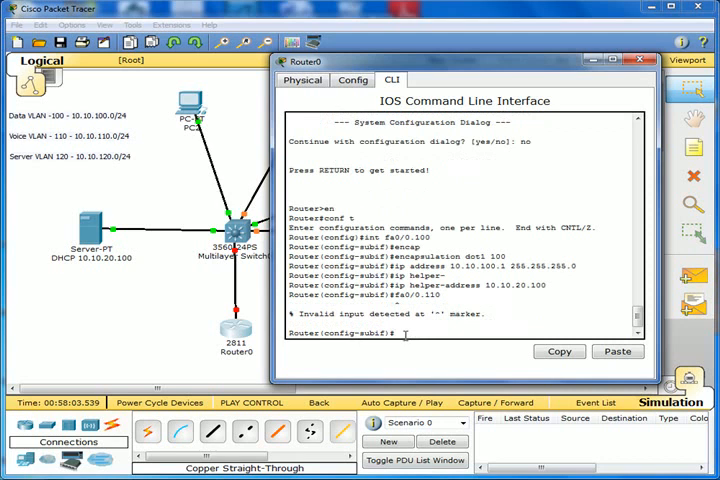
pyautogui.write('int')
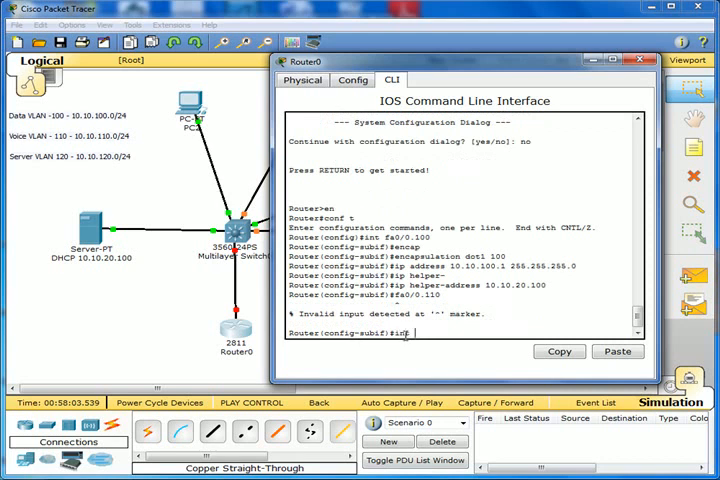
pyautogui.write('fa0/0')
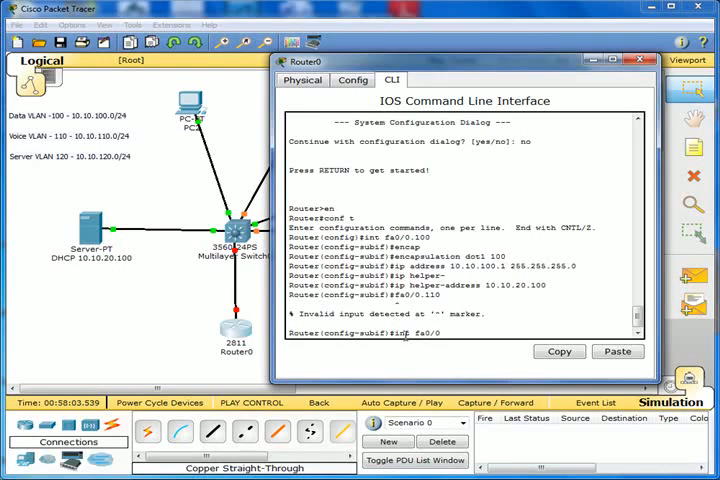
pyautogui.write('.110')
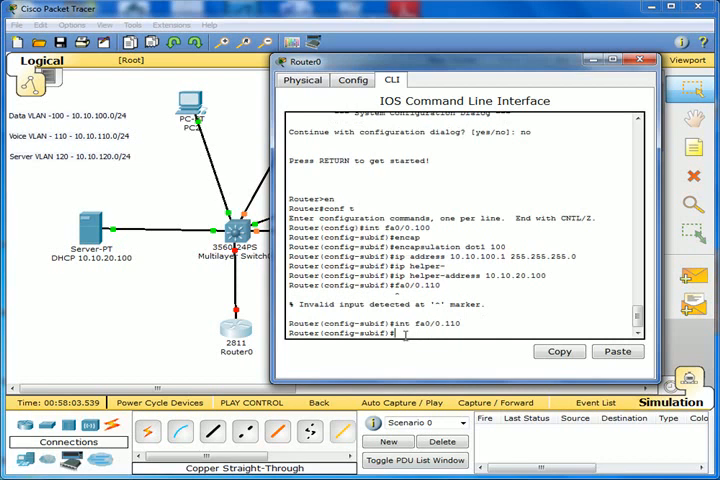
pyautogui.write('encap dot1q')
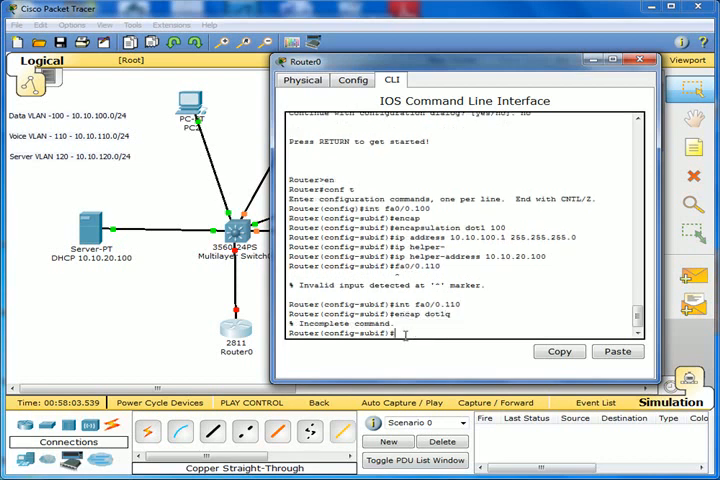
pyautogui.write('encap dotlq 110')
pyautogui.write('ip')
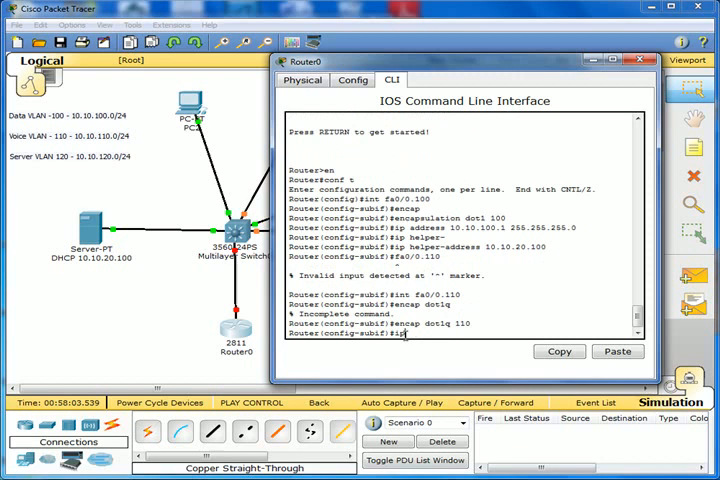
# - Assign IP address 10.10.110.1 255.255.255.0 to subinterface fa0/0.110
pyautogui.write('address')
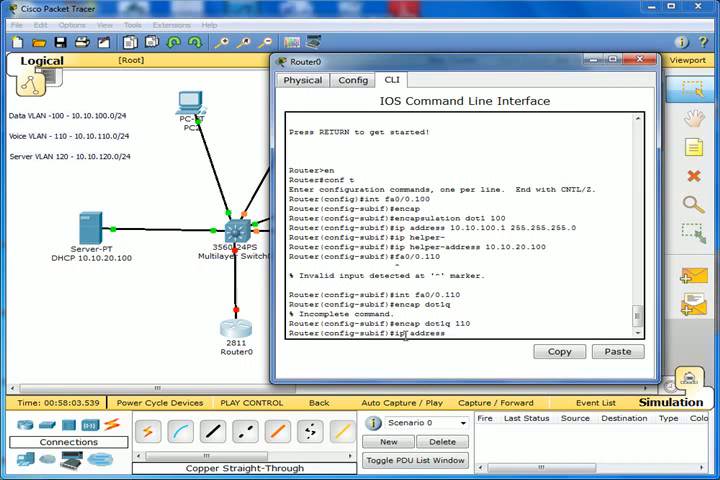
pyautogui.write('10.10.')
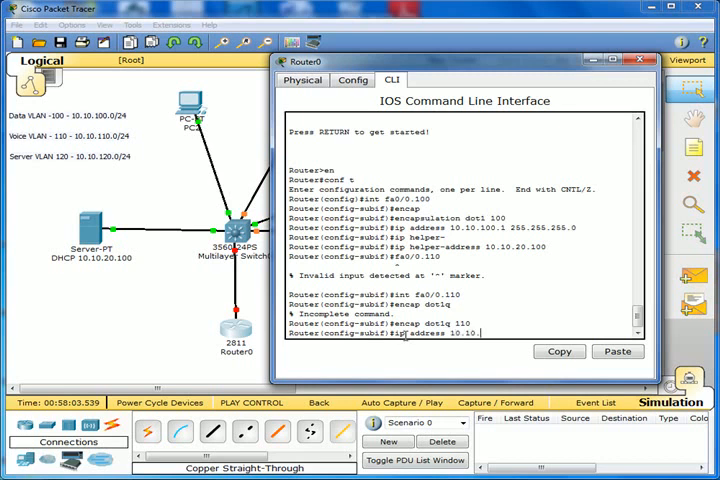
pyautogui.write('110.')
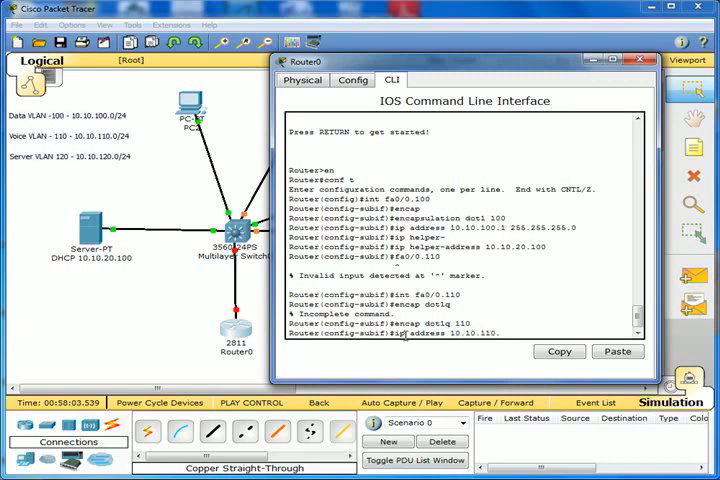
pyautogui.write('1')
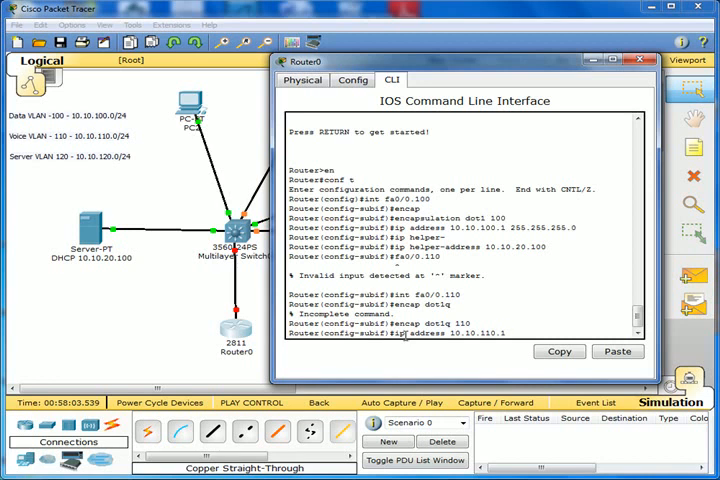
pyautogui.write('255.255')
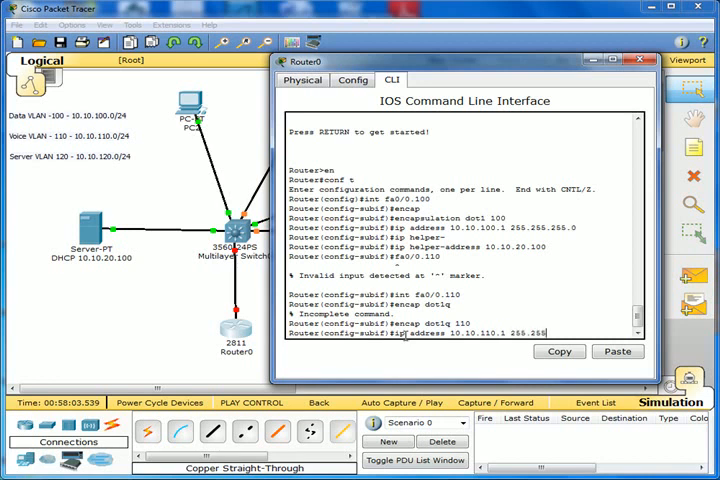
pyautogui.write('.0')
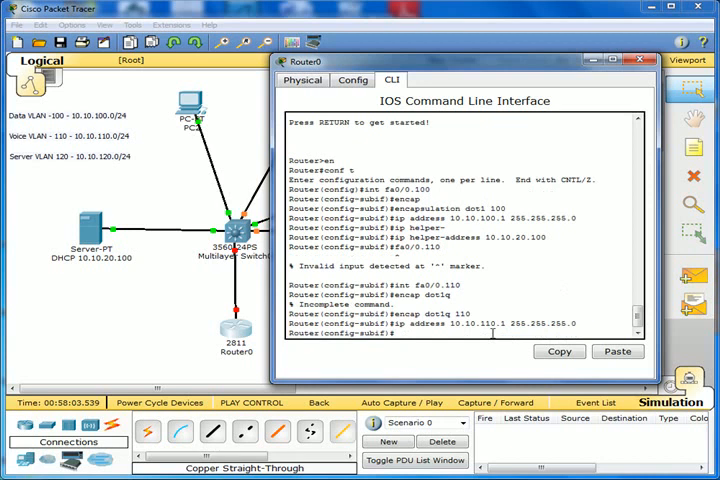
# - Set helper address 10.10.120.100 on subinterface fa0/0.110
pyautogui.write('ip helper-address 10.10.120.')
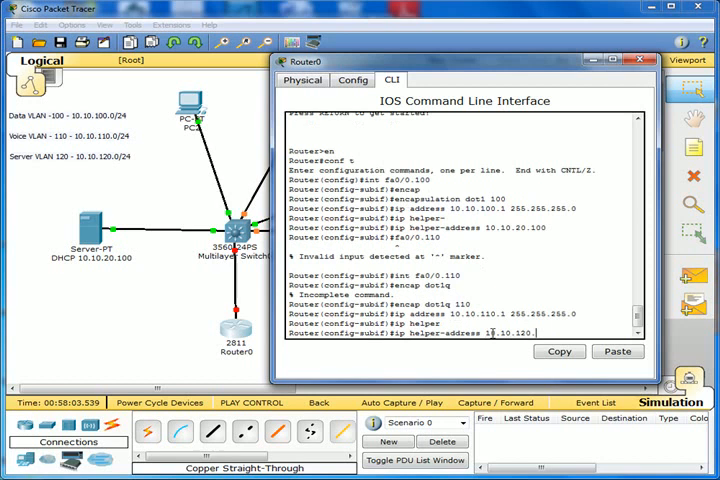
pyautogui.write('0')
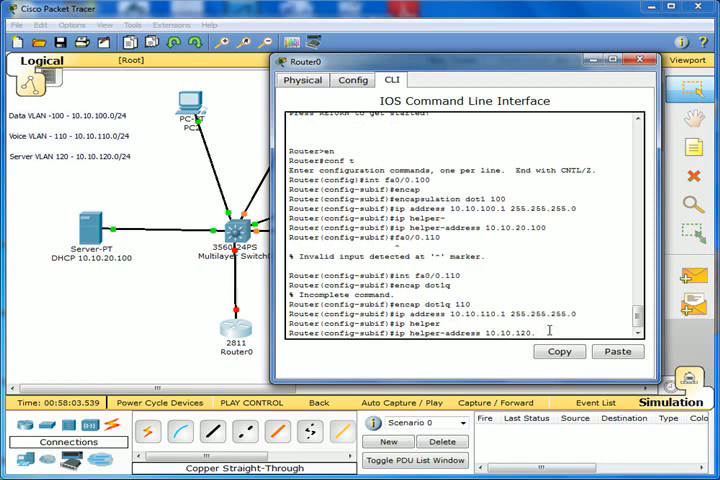
pyautogui.write('100')
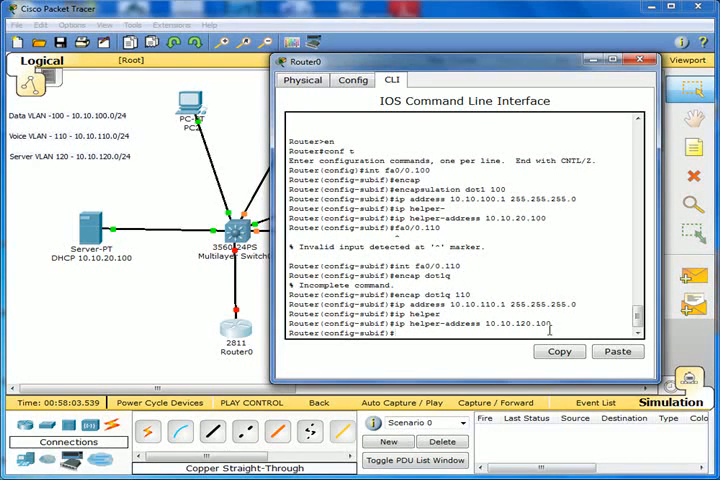
# - Create subinterface fa0/0.120 with dot1Q encapsulation for VLAN 120
pyautogui.write('int fa0')
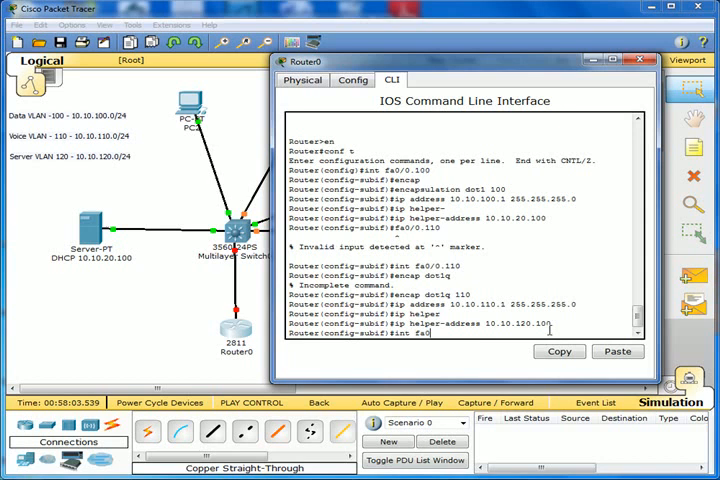
pyautogui.write('/0.120')
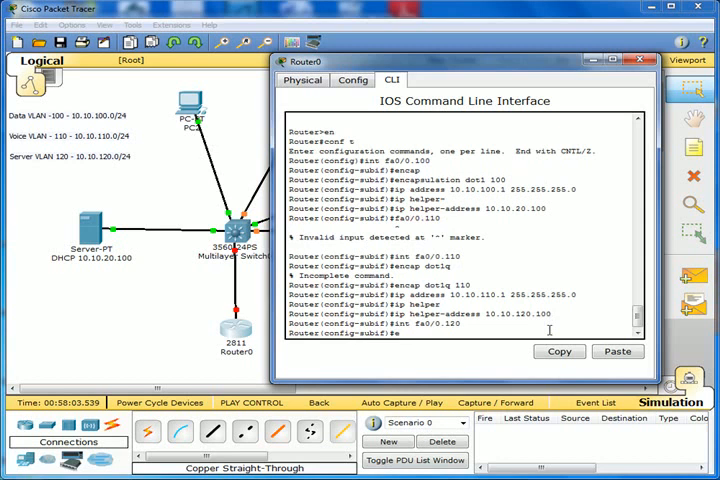
pyautogui.write('encap dot')
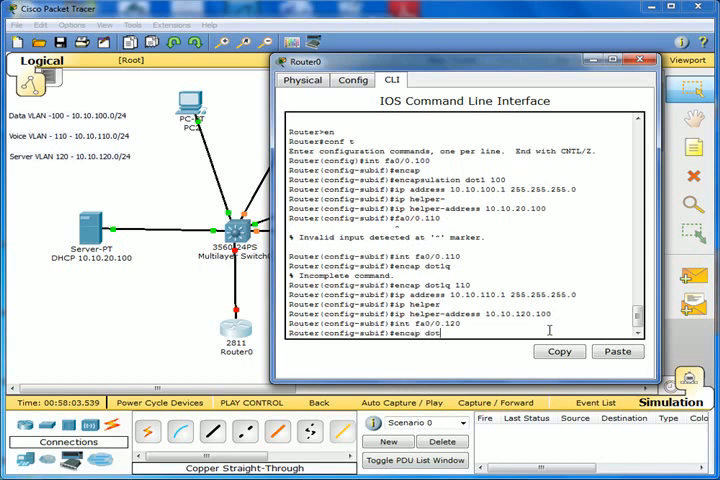
pyautogui.write('1q')
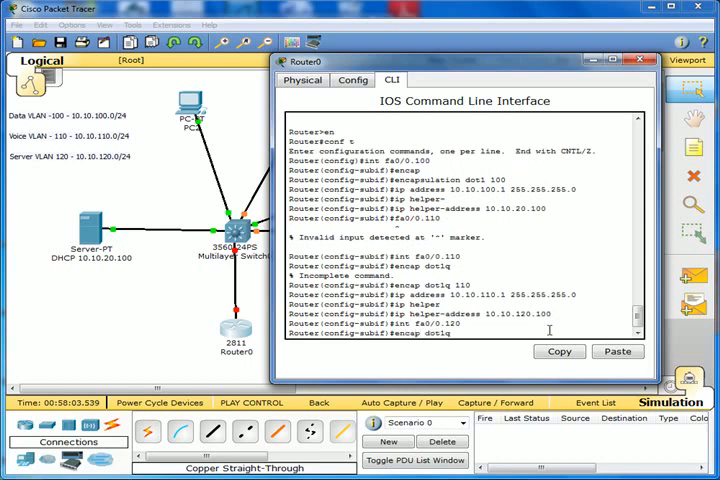
pyautogui.write('120')
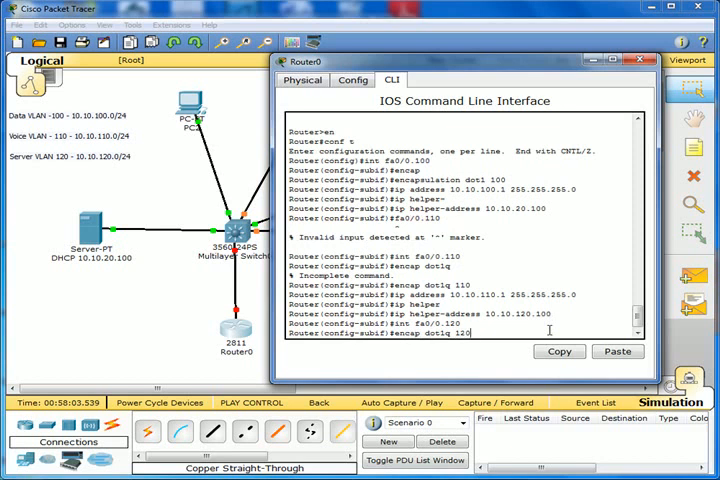
# - Assign IP address 10.10.120.1 255.255.255.0 to fa0/0.120 and leave configuration mode
pyautogui.write('ip address')
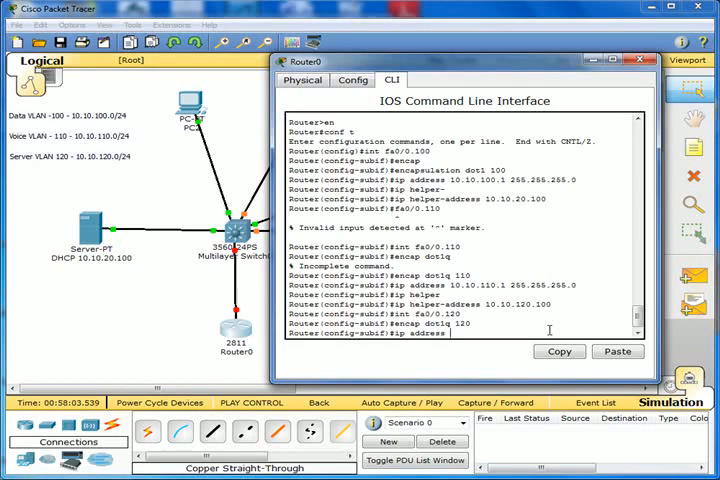
pyautogui.write('10.10.')
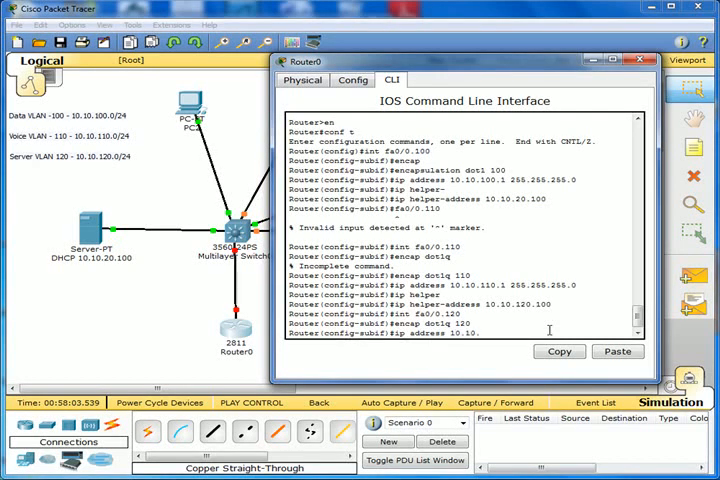
pyautogui.write('120.1 255.255.255.0')
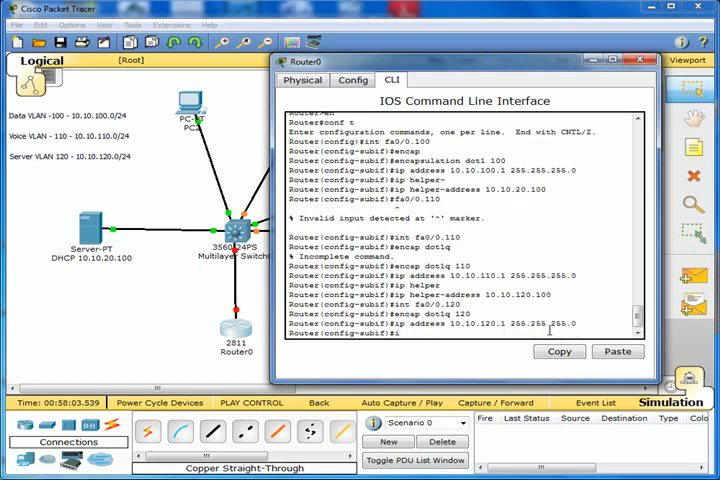
pyautogui.write('i')
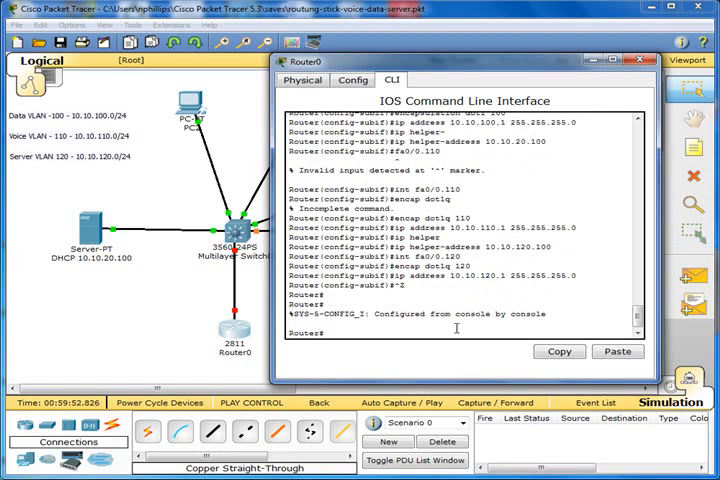
# - Save with 'wr' and page through 'sh run' to confirm the three VLAN subinterfaces
pyautogui.write('wr')
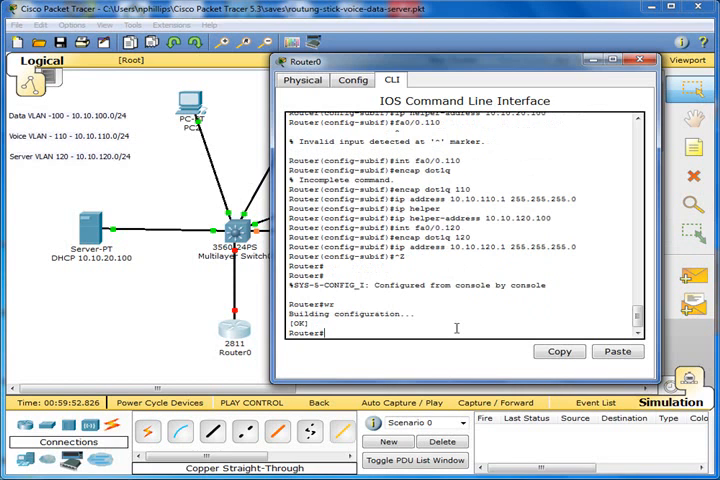
pyautogui.write('sh')
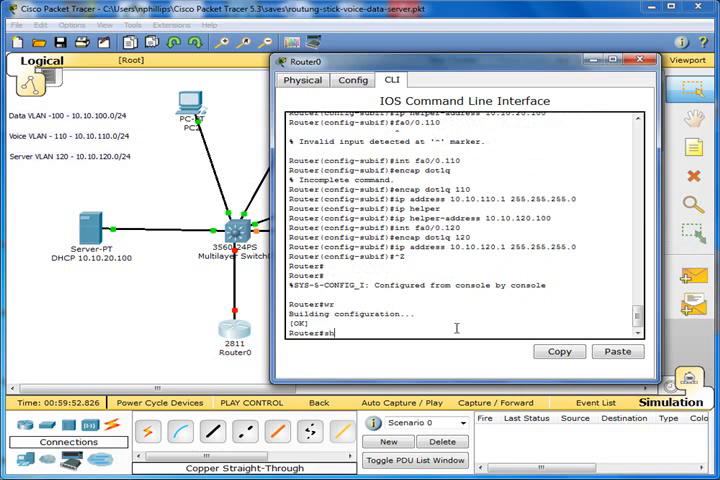
pyautogui.press('Return')
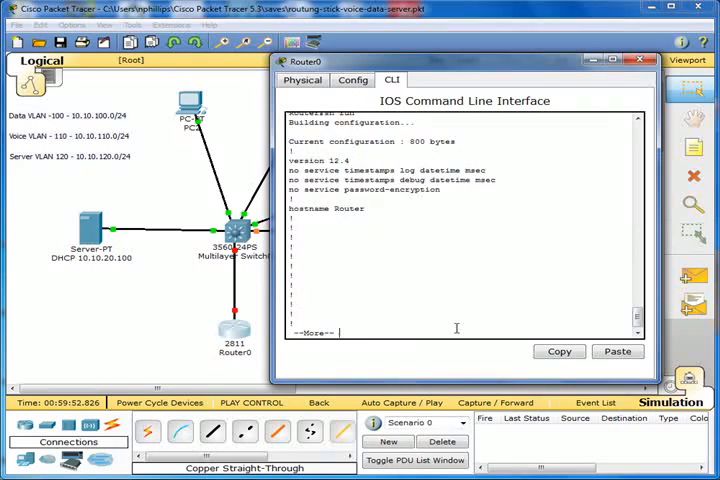
pyautogui.press('space')
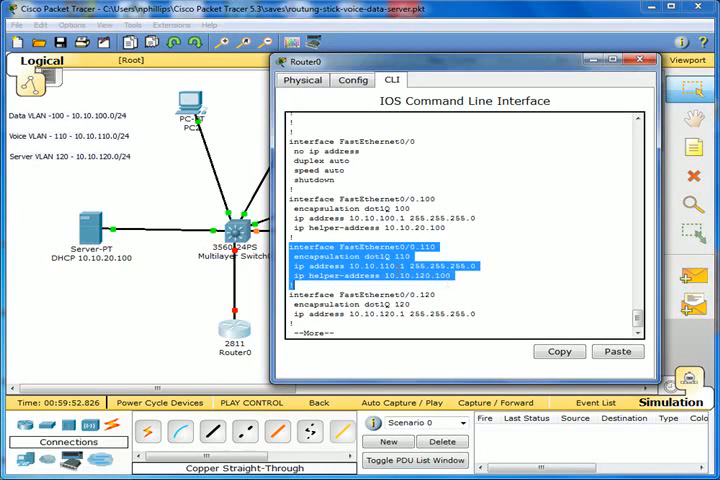
pyautogui.moveTo(197, 206)
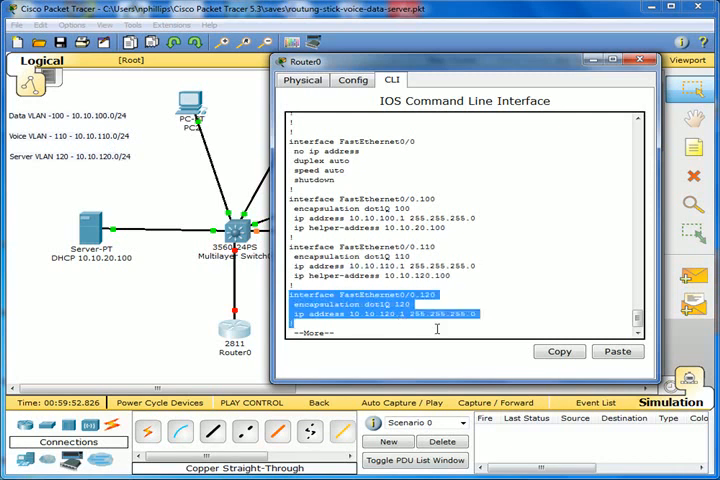
pyautogui.moveTo(566, 288)
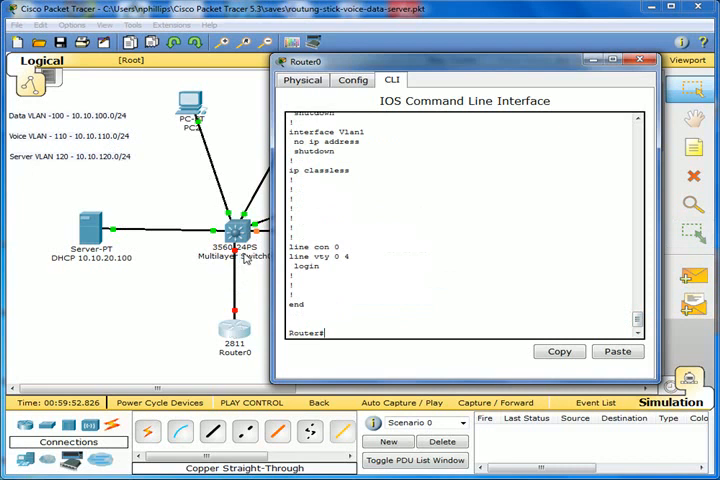
pyautogui.moveTo(382, 315)
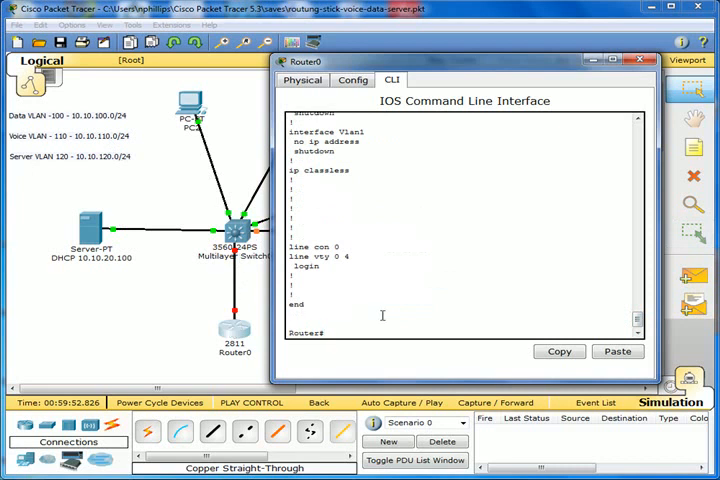
# - Enable interface fa0/0 with 'no shut', save with 'do wr', and switch to Multilayer Switch0's CLI
pyautogui.write('conf t')
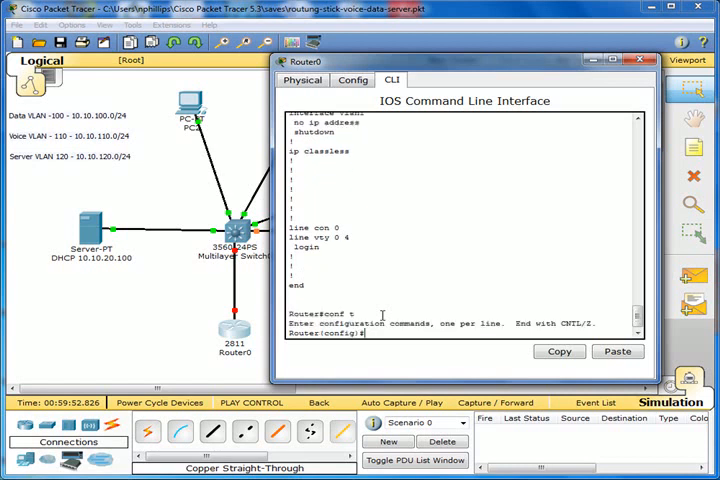
pyautogui.write('int fa0/0')
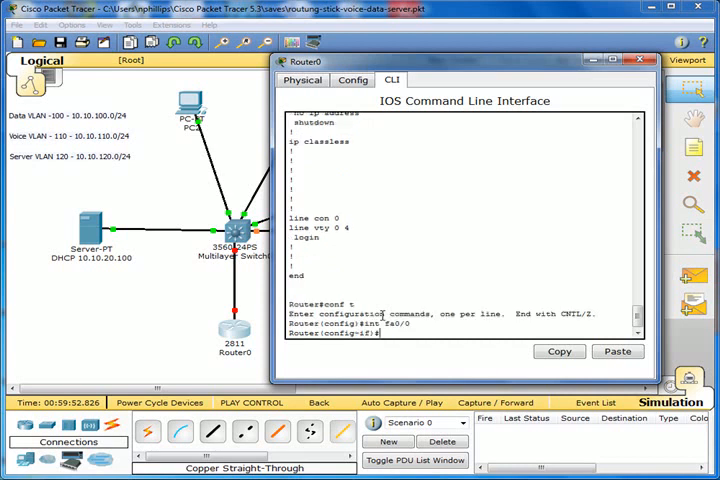
pyautogui.write('no shut')
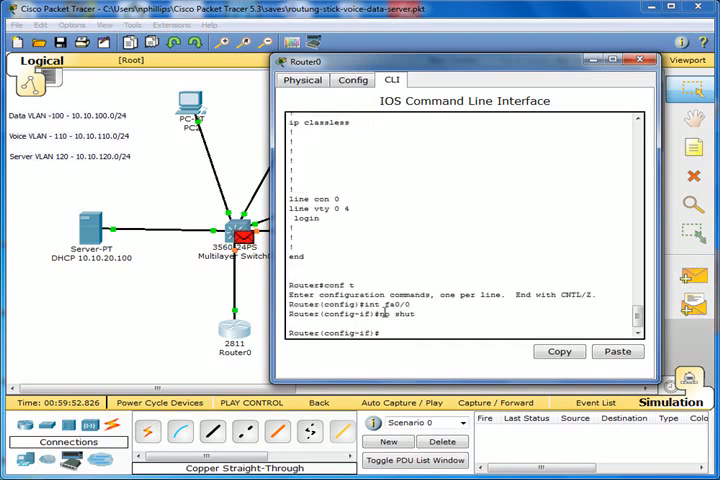
pyautogui.write('do wr')
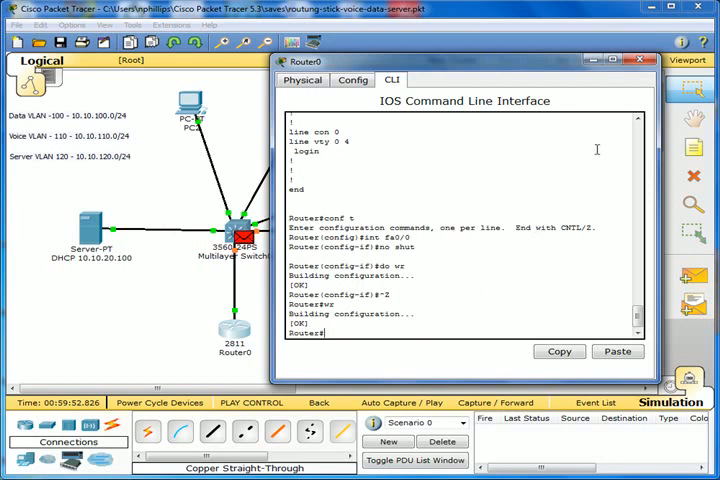
pyautogui.click(639, 59)
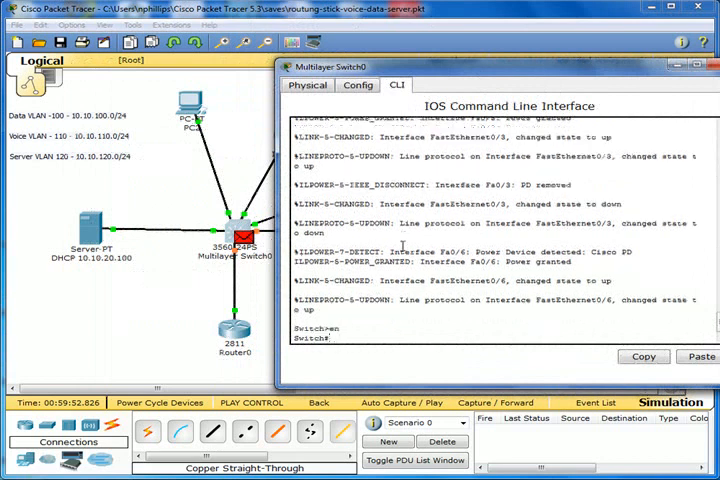
# - Enter global config on Multilayer Switch0 and create VLANs 100, 110 and 120
pyautogui.write('conf t')
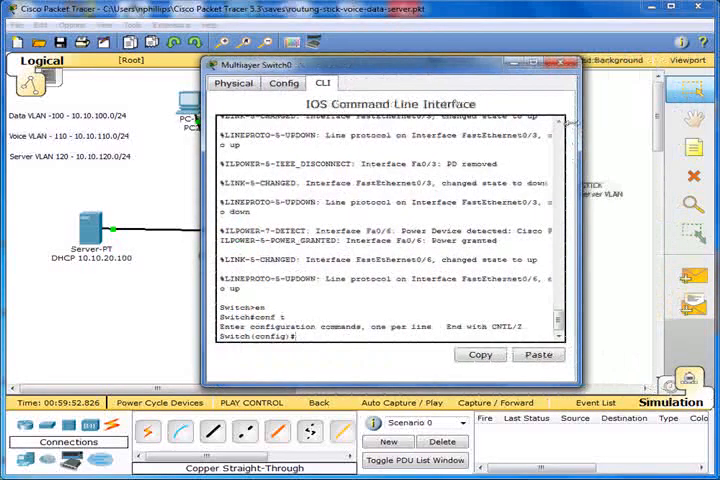
pyautogui.moveTo(390, 64); pyautogui.dragTo(510, 64)
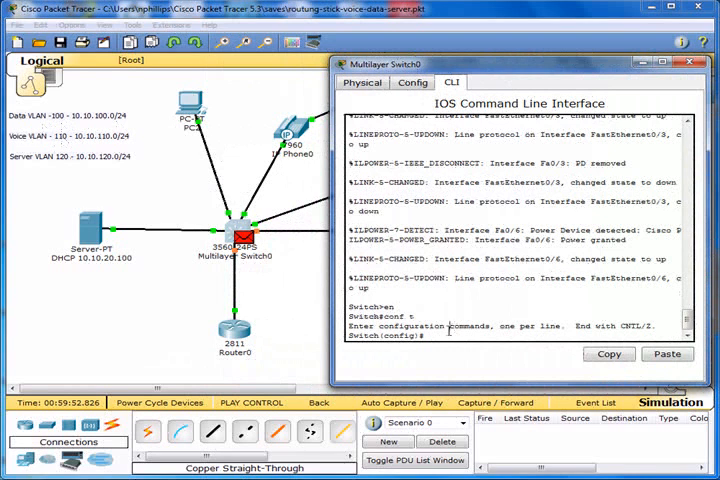
pyautogui.write('vl')
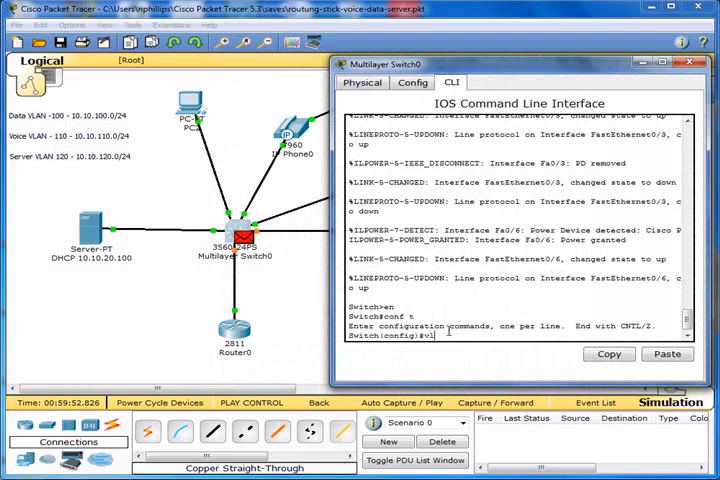
pyautogui.write('vlan 100')
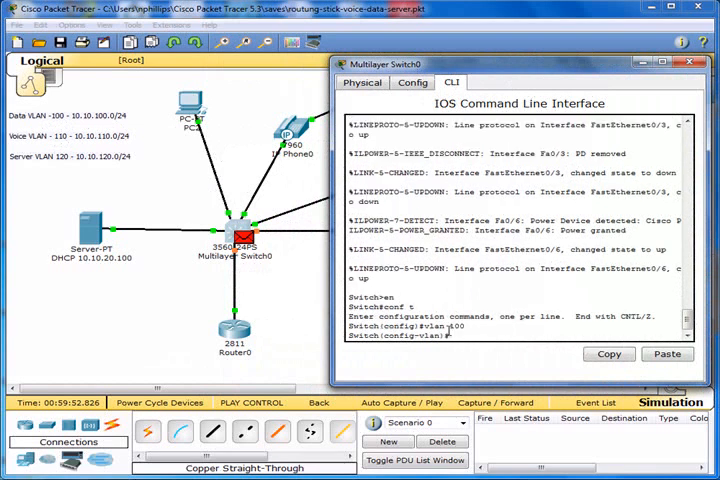
pyautogui.write('vlan 110')
pyautogui.write('vlan 120')
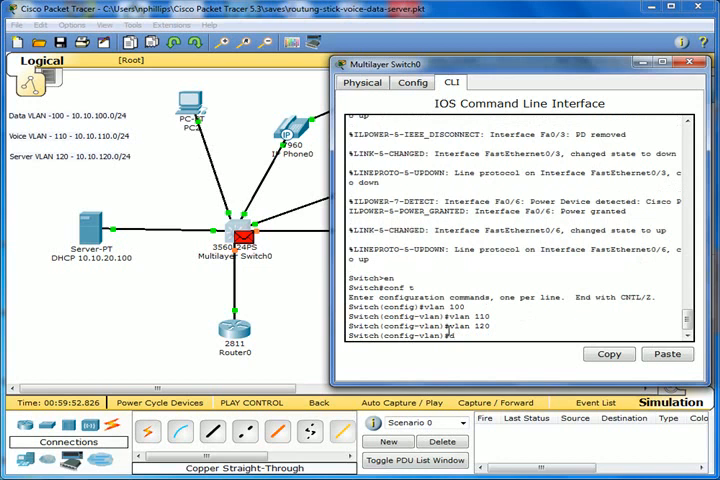
# - Run 'show vlan brief' to confirm the new VLANs are active
pyautogui.write('do v')
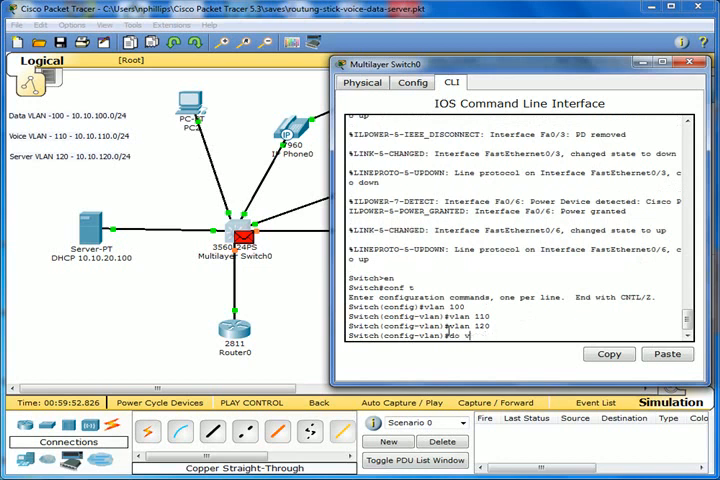
pyautogui.write('lan brief')
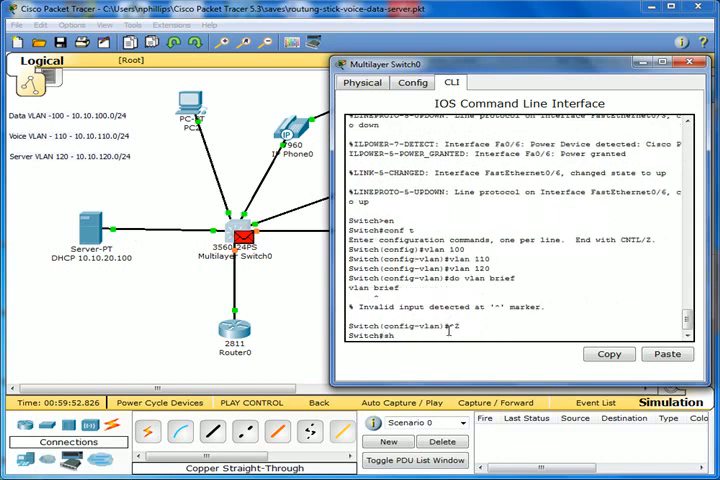
pyautogui.write('sh vlan brief')
pyautogui.write('wr')
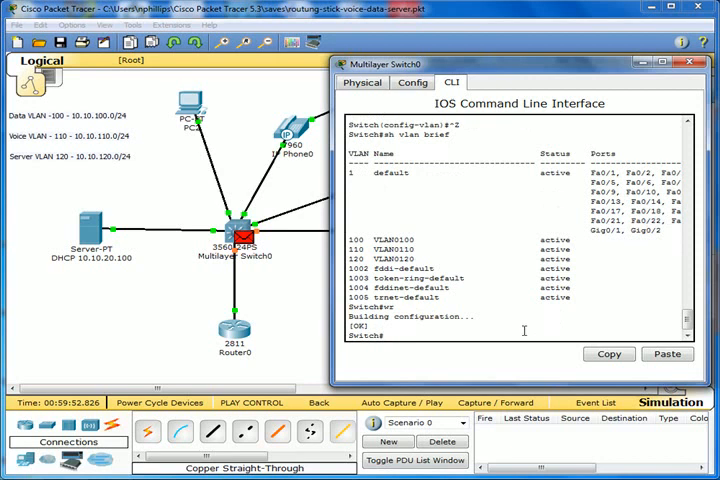
pyautogui.moveTo(298, 252)
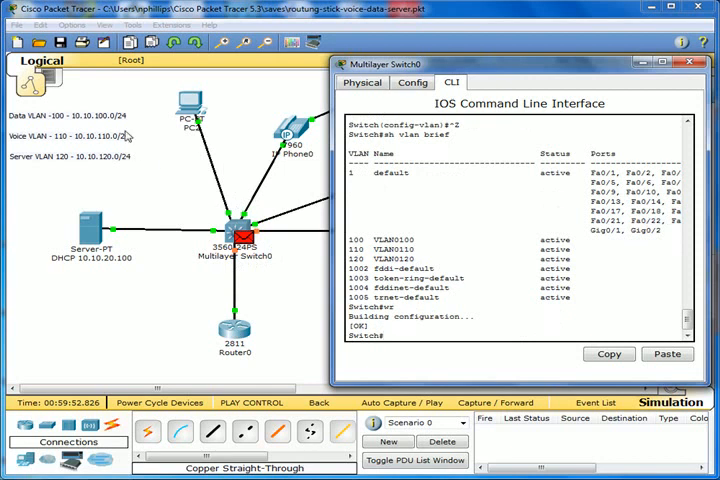
pyautogui.moveTo(98, 146)
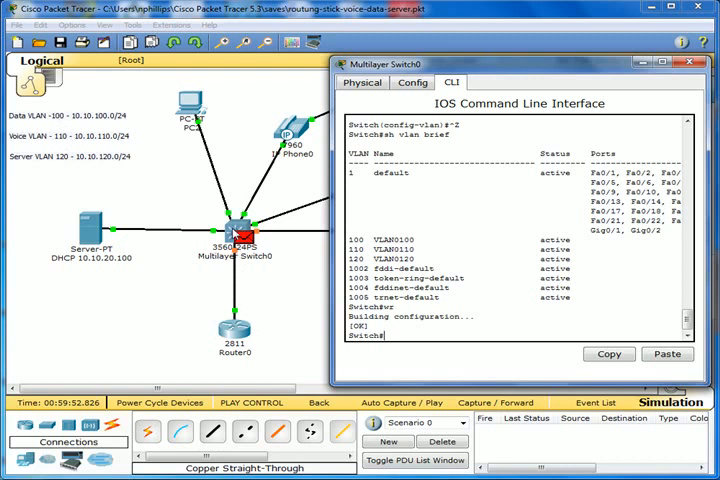
pyautogui.moveTo(232, 330)
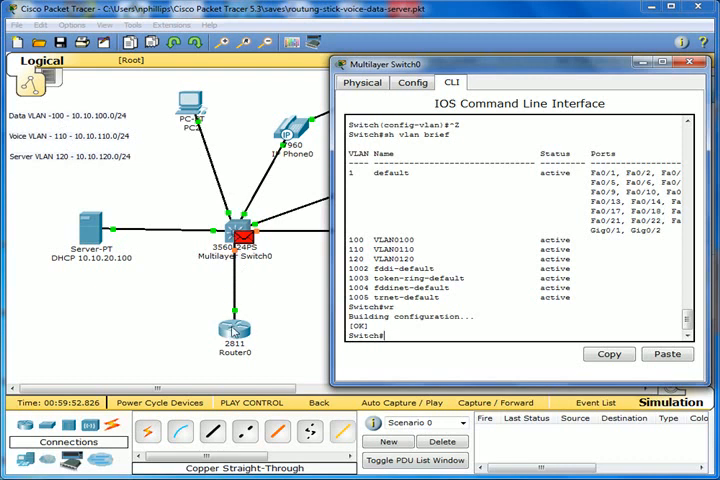
pyautogui.moveTo(166, 189)
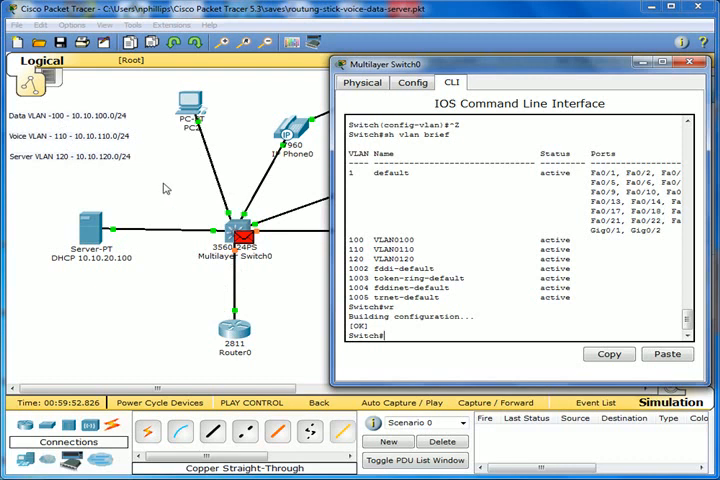
pyautogui.moveTo(232, 320)
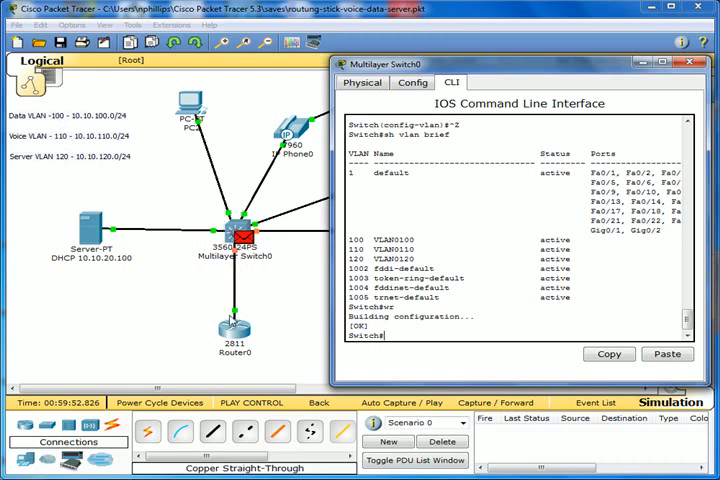
pyautogui.moveTo(198, 167)
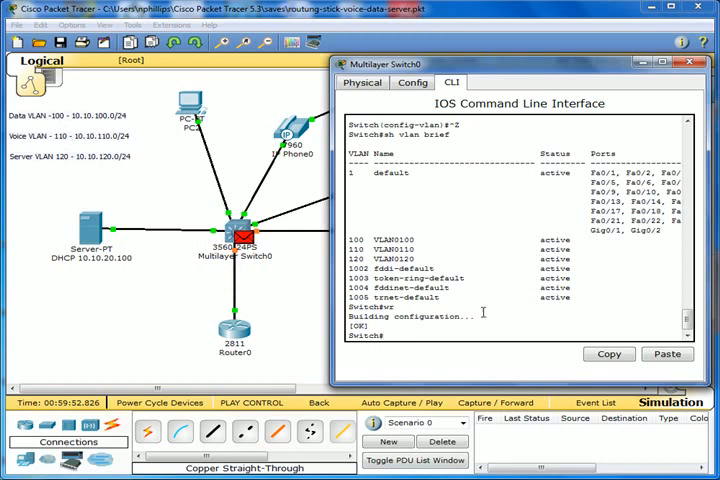
pyautogui.moveTo(340, 287)
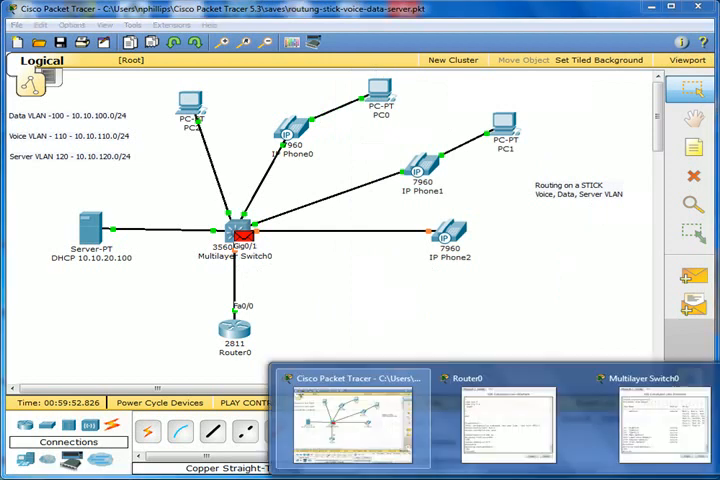
# - On Gi0/1 issue 'switchport mode trunk', then begin the 'switchport trunk encapsulation' command after the rejection
pyautogui.click(645, 420)
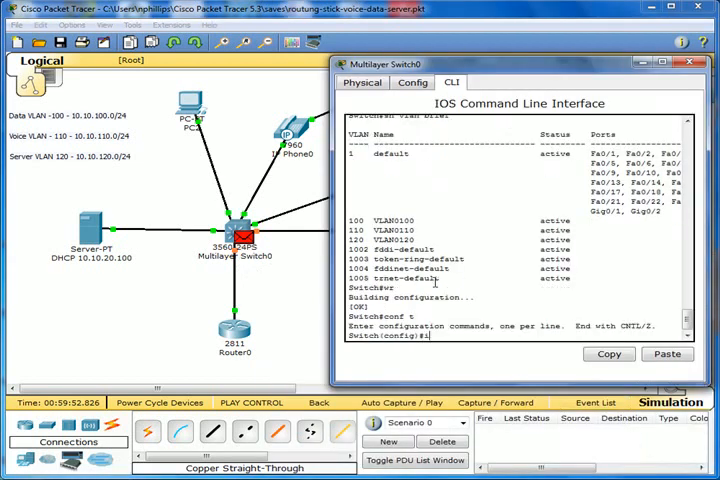
pyautogui.write('int gi0/1')
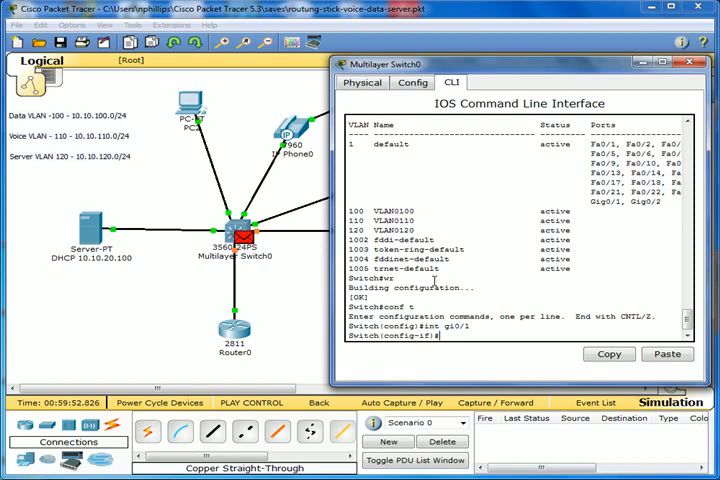
pyautogui.write('switchport mo')
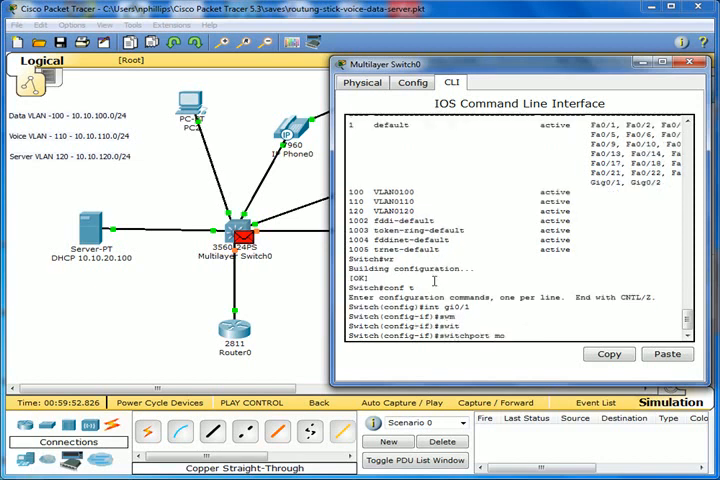
pyautogui.write('switchport mode trunk')
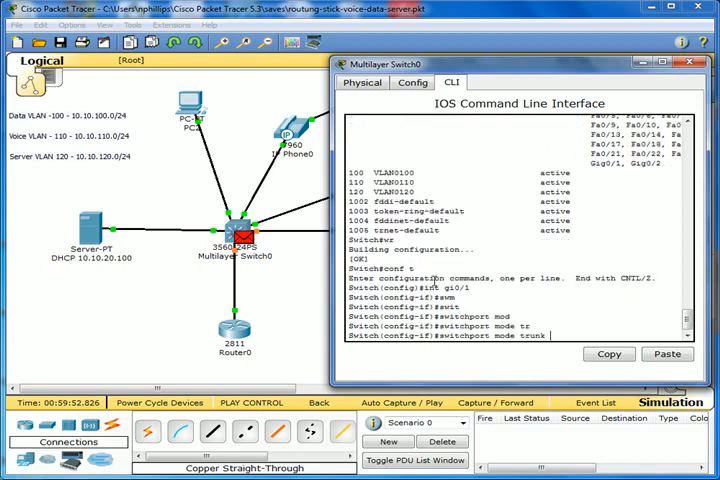
pyautogui.press('Return')
pyautogui.write('switchport')
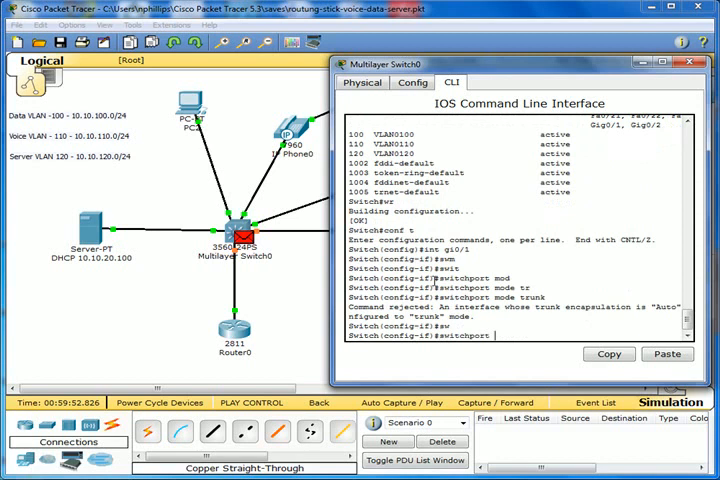
pyautogui.write('enc')
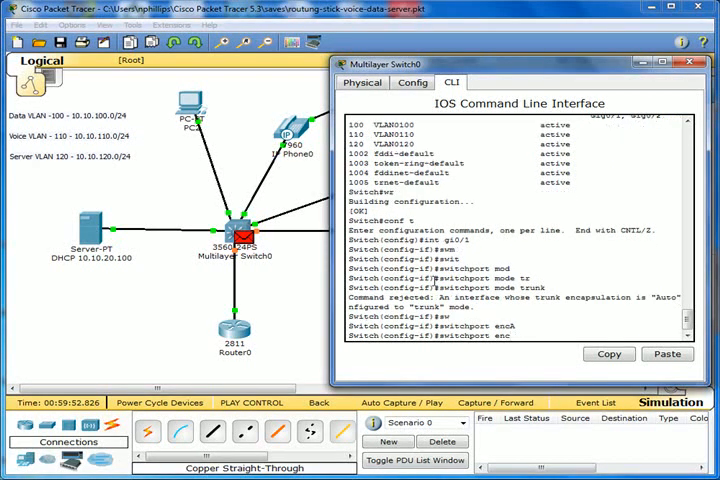
pyautogui.write('P')
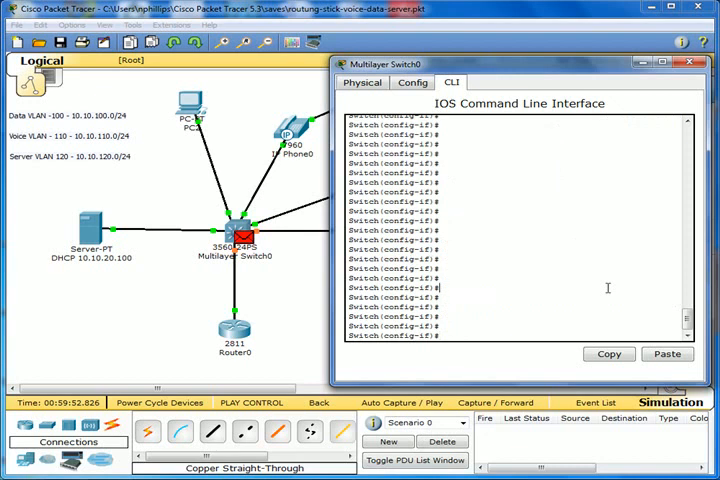
# - Set Gi0/1 trunk encapsulation to dot1q, make it a trunk, and save with 'do wr'
pyautogui.write('8')
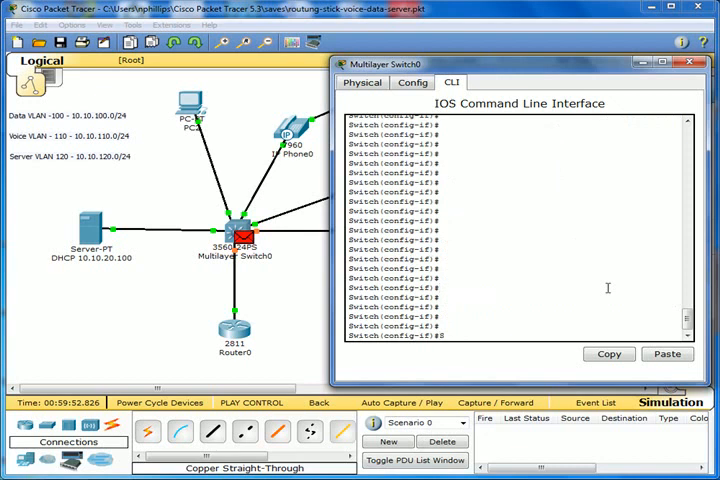
pyautogui.write('SWI')
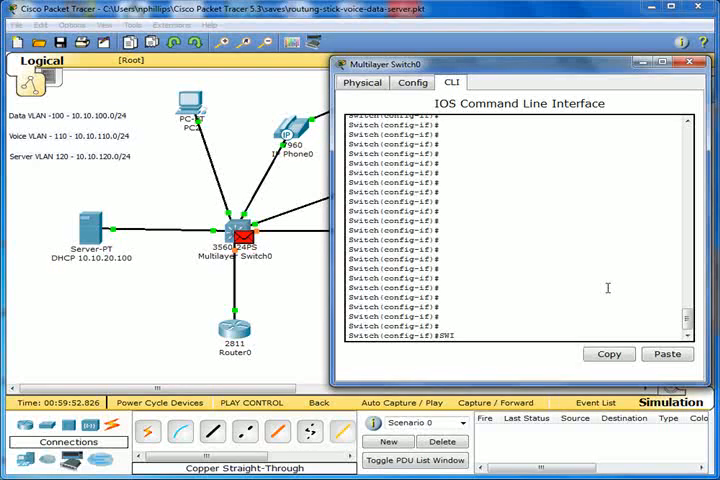
pyautogui.write('switchport')
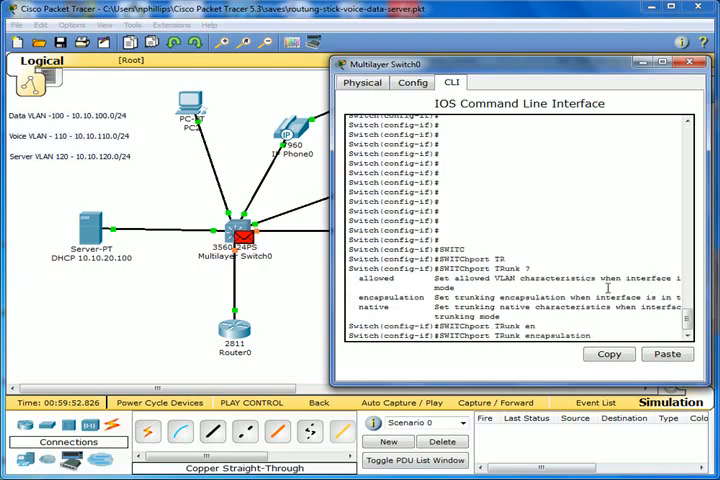
pyautogui.write('dot1q')
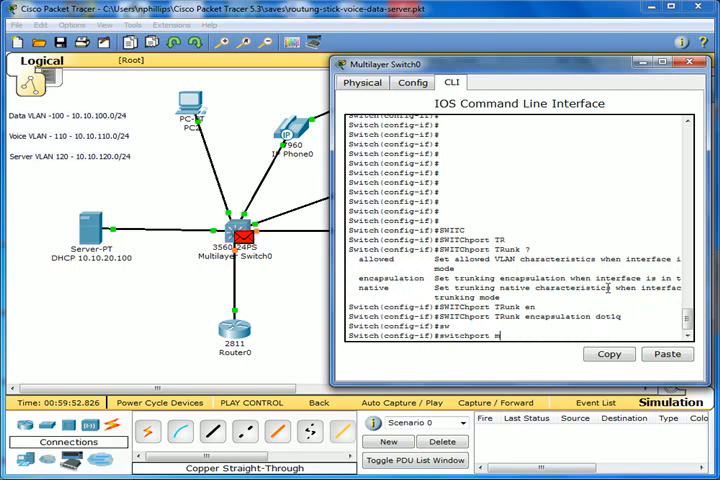
pyautogui.write('ode trunk')
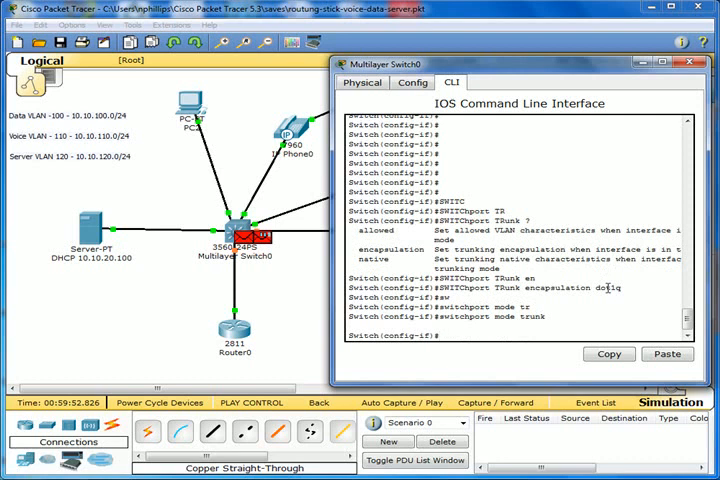
pyautogui.write('do wr')
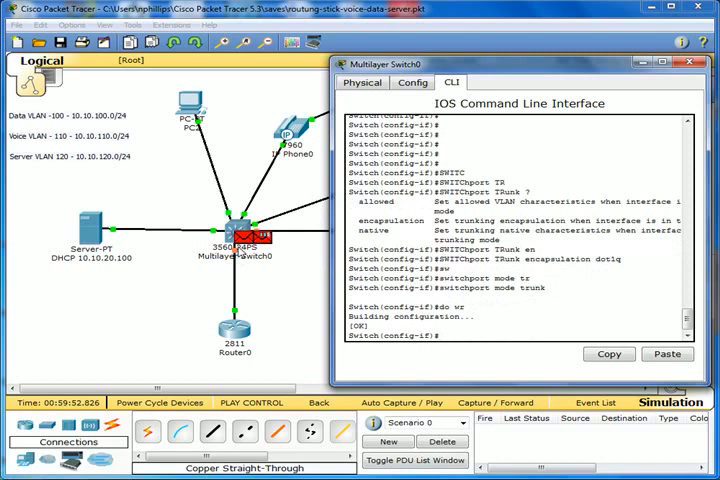
pyautogui.moveTo(248, 197)
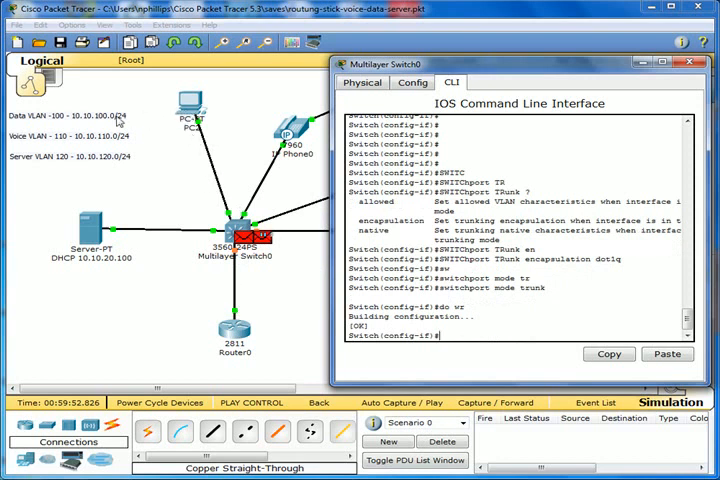
pyautogui.moveTo(231, 182)
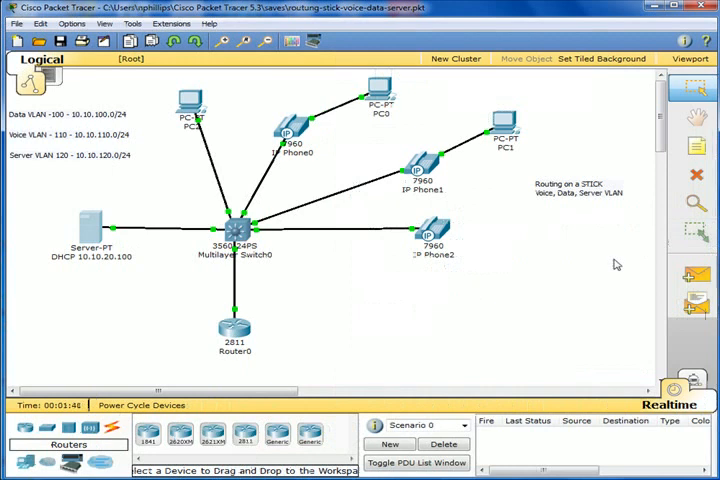
pyautogui.moveTo(280, 263)
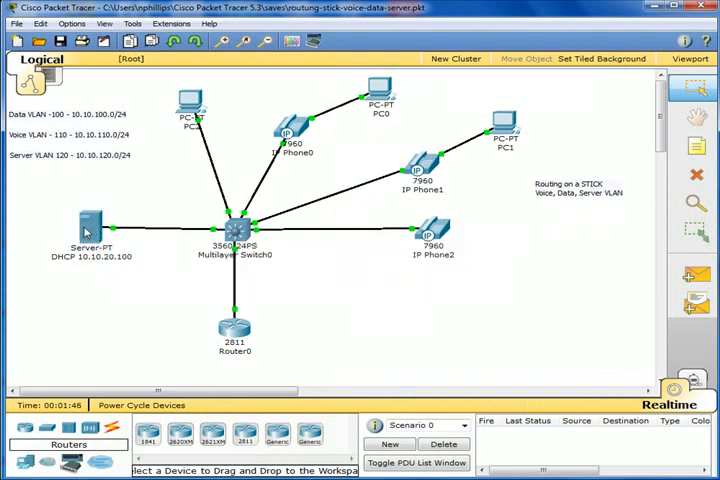
pyautogui.moveTo(88, 225)
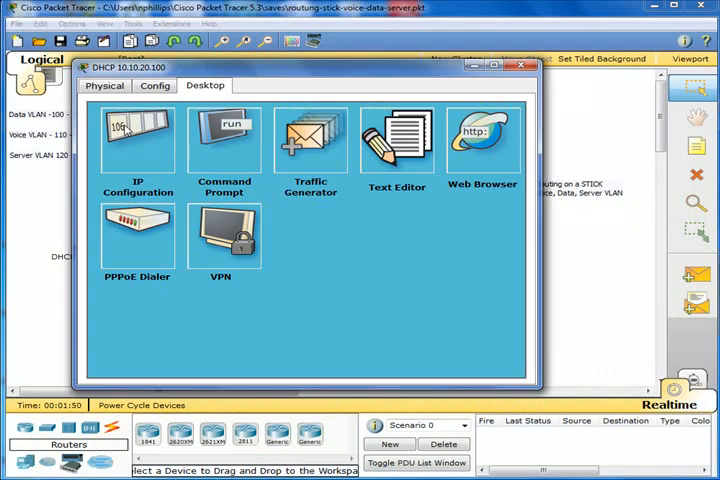
# - Give the server static IP 10.10.20.100, mask 255.255.255.0 and gateway 10.10.20.1
pyautogui.click(137, 140)
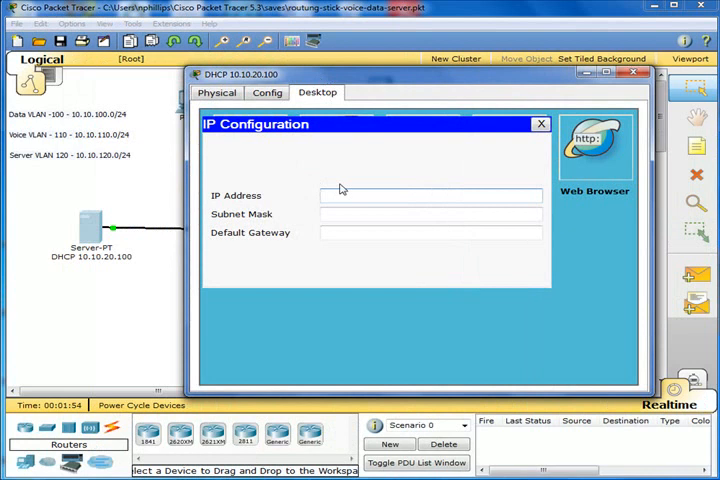
pyautogui.write('10.10.')
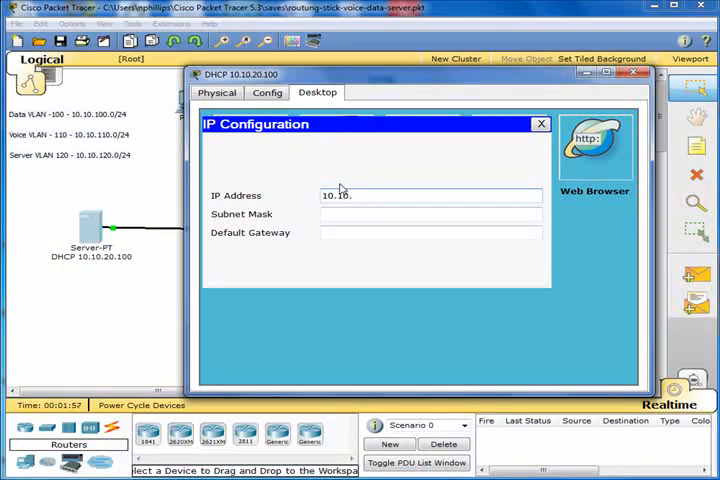
pyautogui.write('20.100')
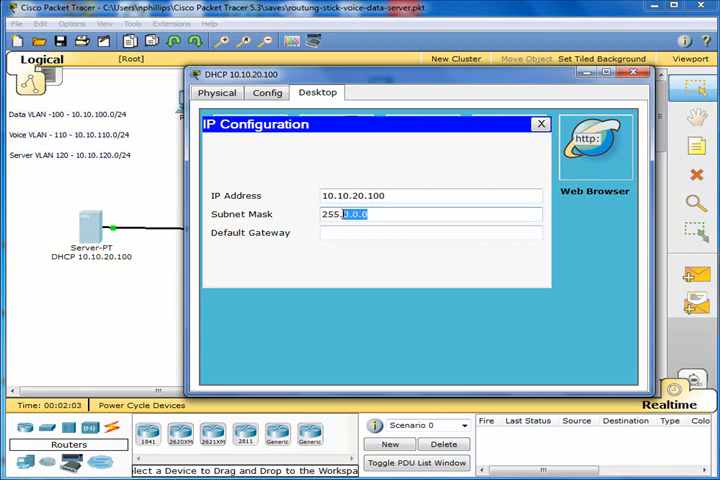
pyautogui.write('255.255.24')
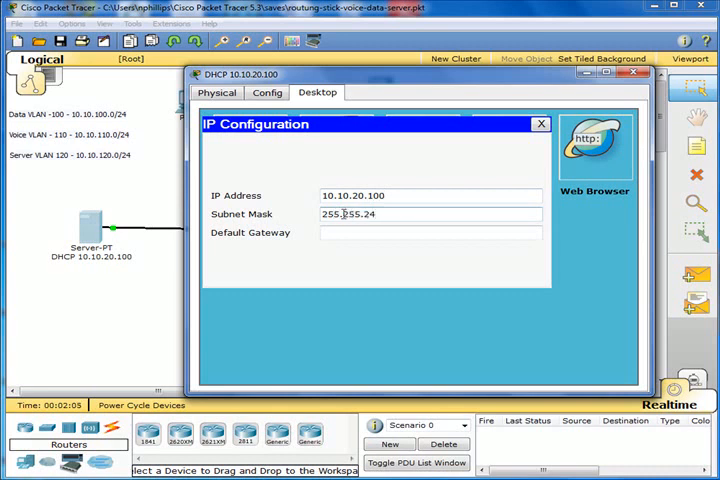
pyautogui.write('255.0')
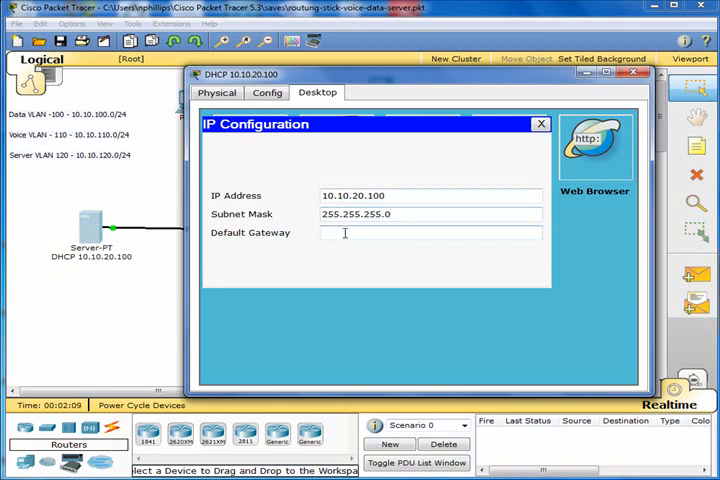
pyautogui.write('10.10.')
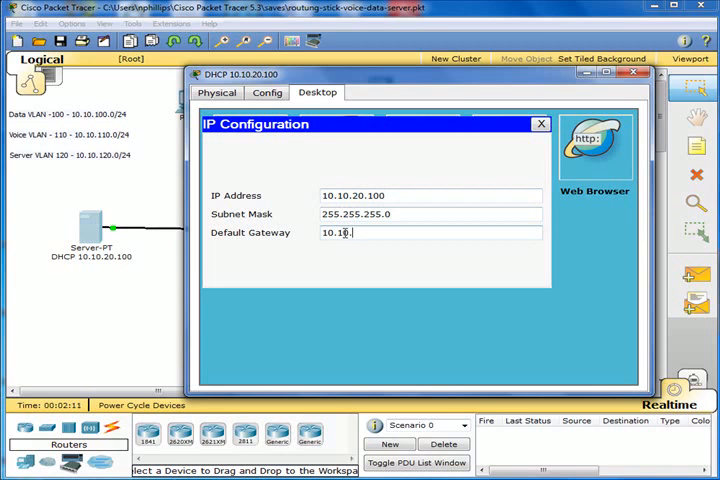
pyautogui.write('20.1')
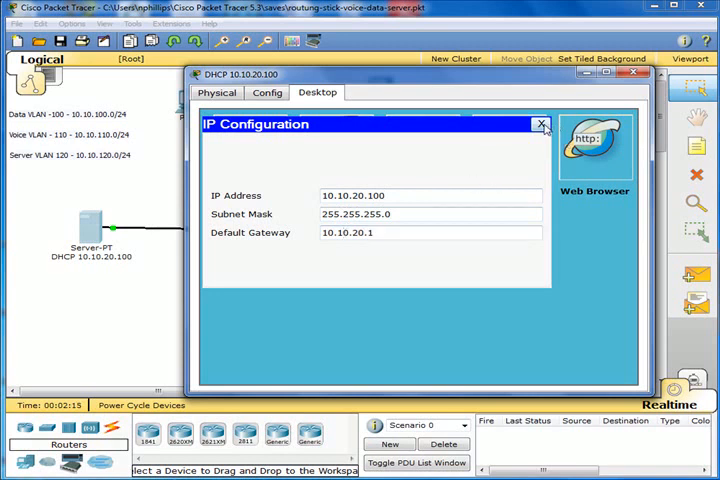
pyautogui.click(542, 124)
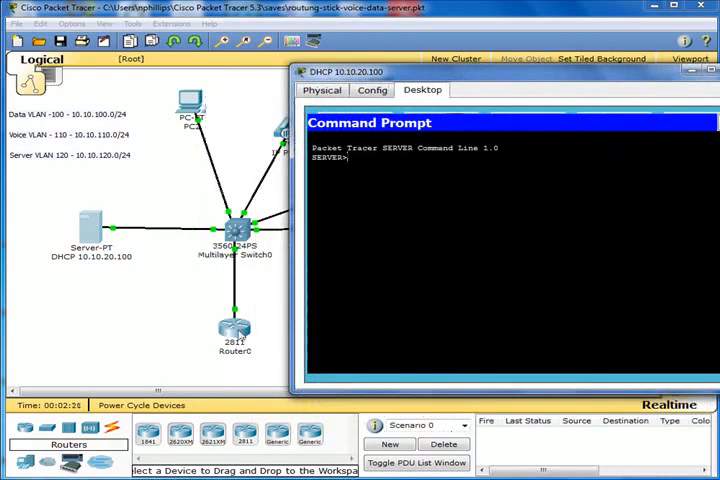
pyautogui.moveTo(360, 263)
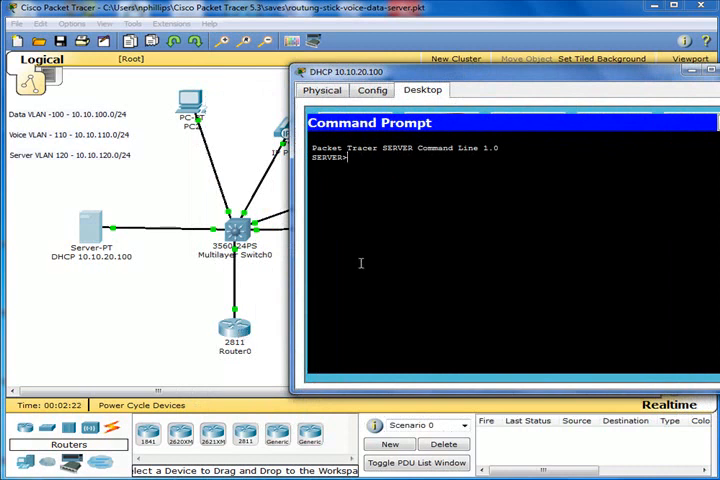
# - Run 'ping 10.10.20.1' from the server's command prompt; the requests time out
pyautogui.write('ping')
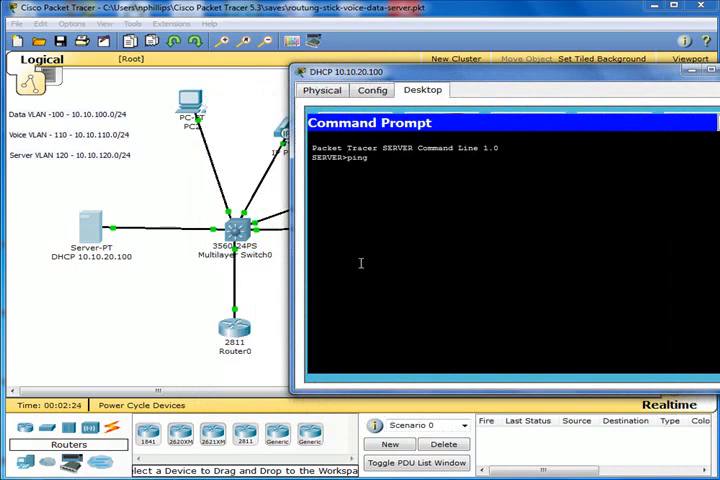
pyautogui.write('10.10.')
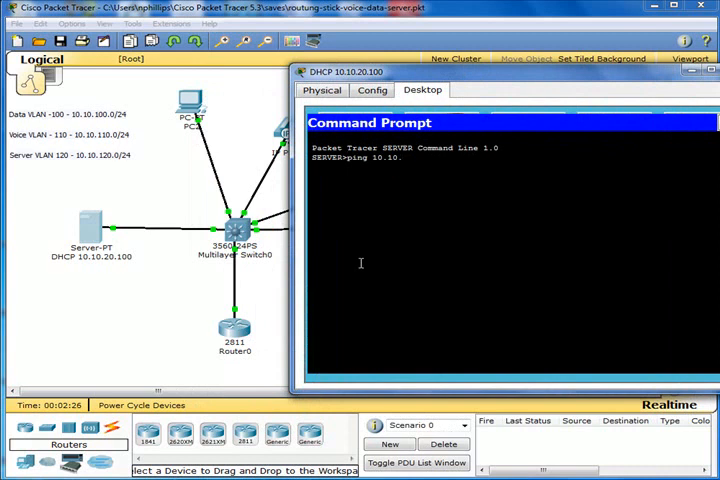
pyautogui.write('20.1')
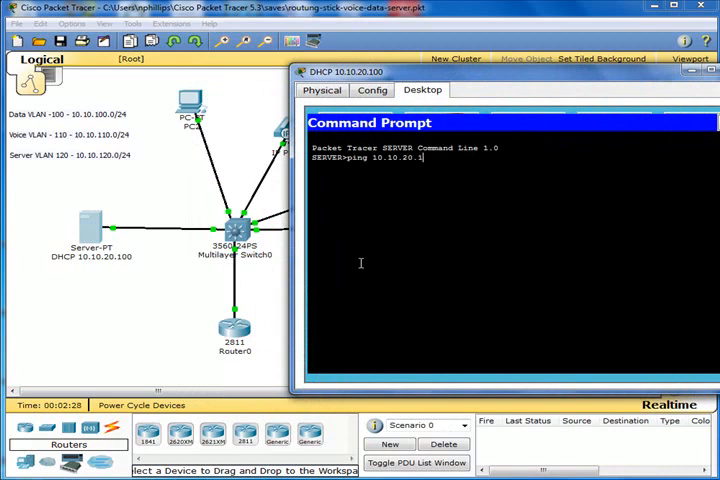
pyautogui.press('Return')
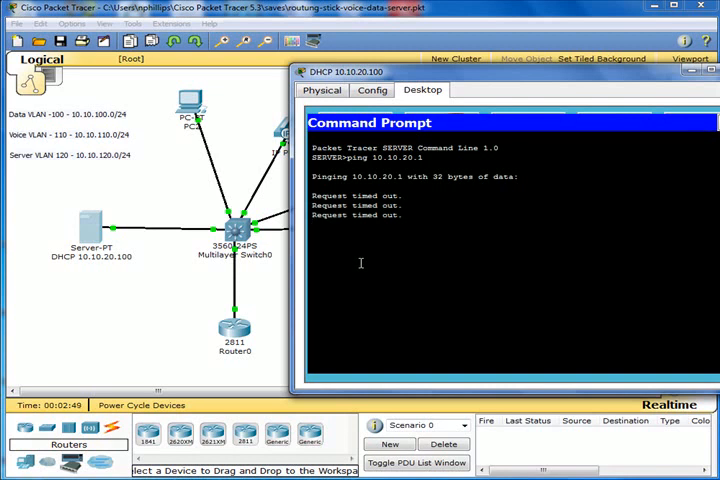
pyautogui.moveTo(567, 94)
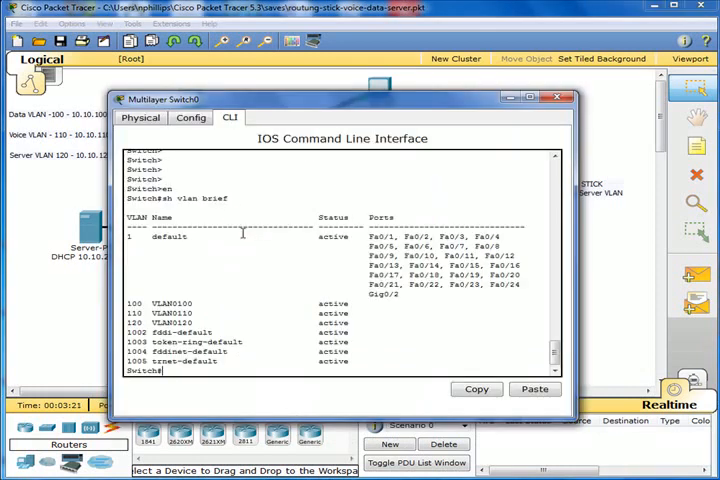
# - Enter interface fa0/5 and assign it as an access port in VLAN 120
pyautogui.moveTo(340, 98); pyautogui.dragTo(445, 73)
pyautogui.write('conf t')
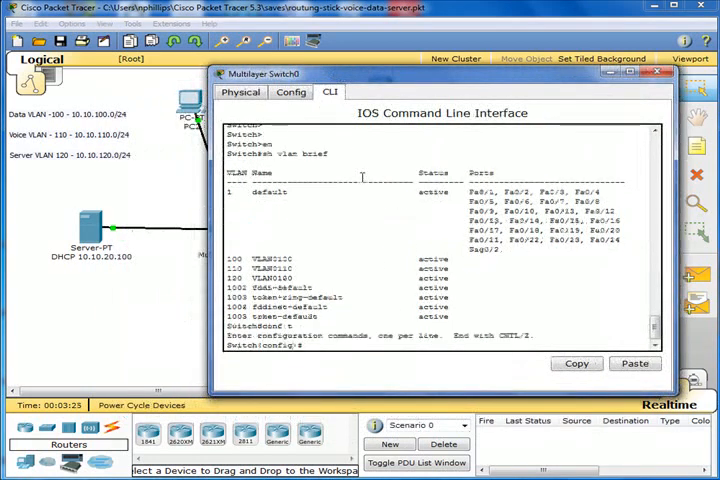
pyautogui.write('int fa0/5')
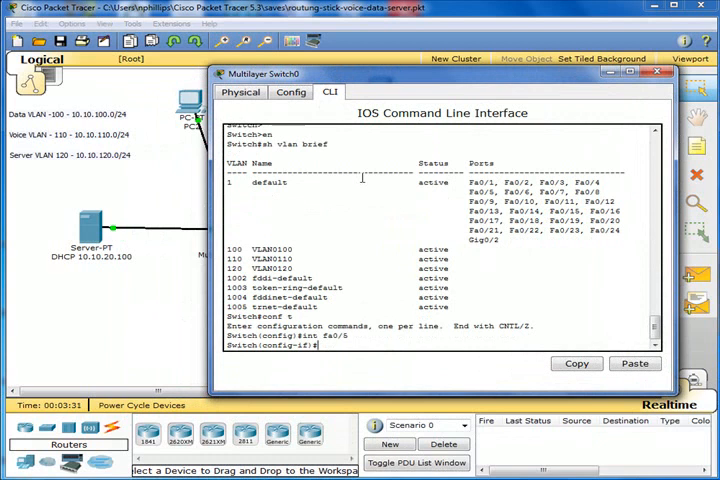
pyautogui.write('sw')
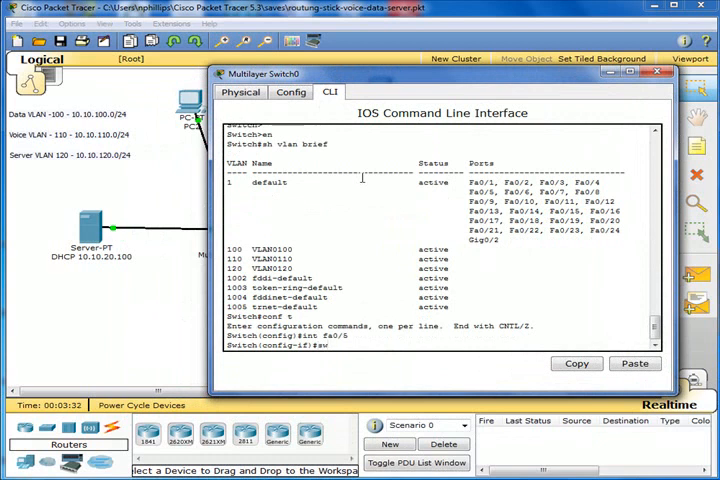
pyautogui.write('switchport acc vlan')
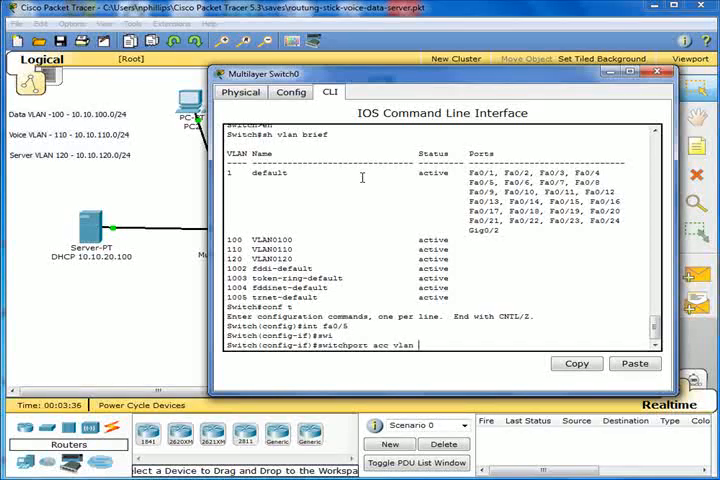
pyautogui.write('1')
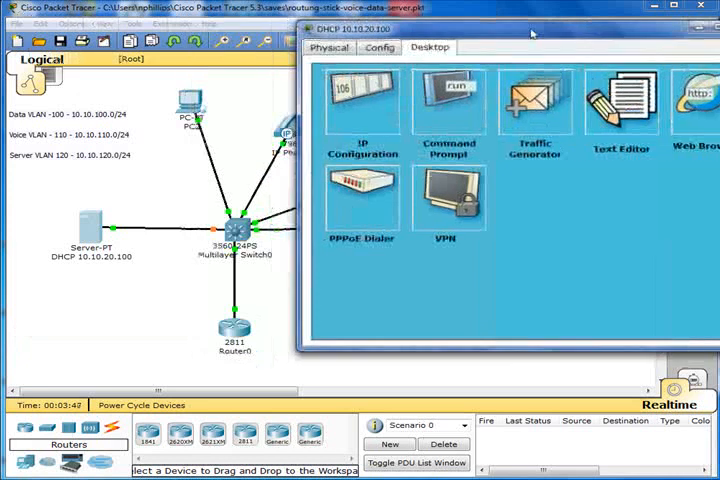
# - Re-run 'ping 10.10.20.1' from the server's command prompt
pyautogui.click(448, 100)
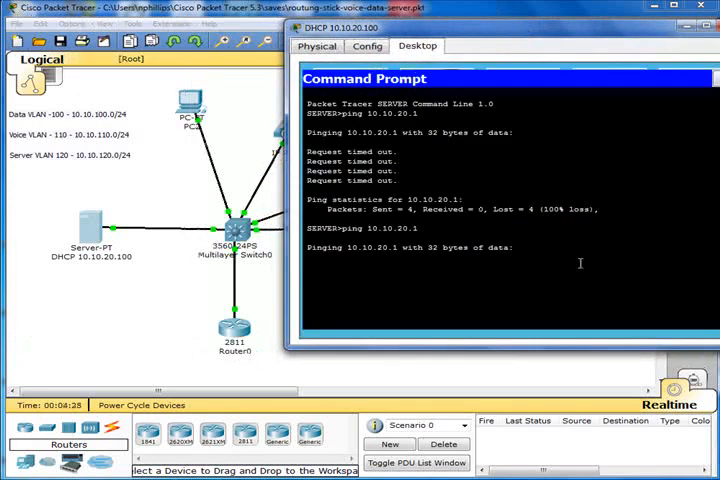
pyautogui.write('ping 10.10.20.1')
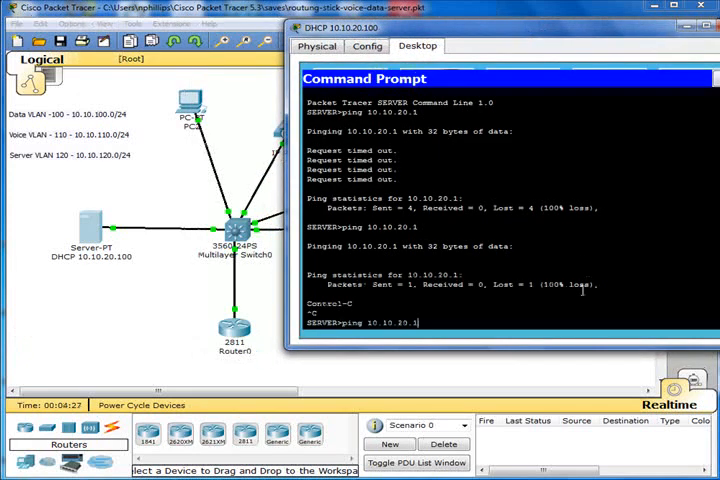